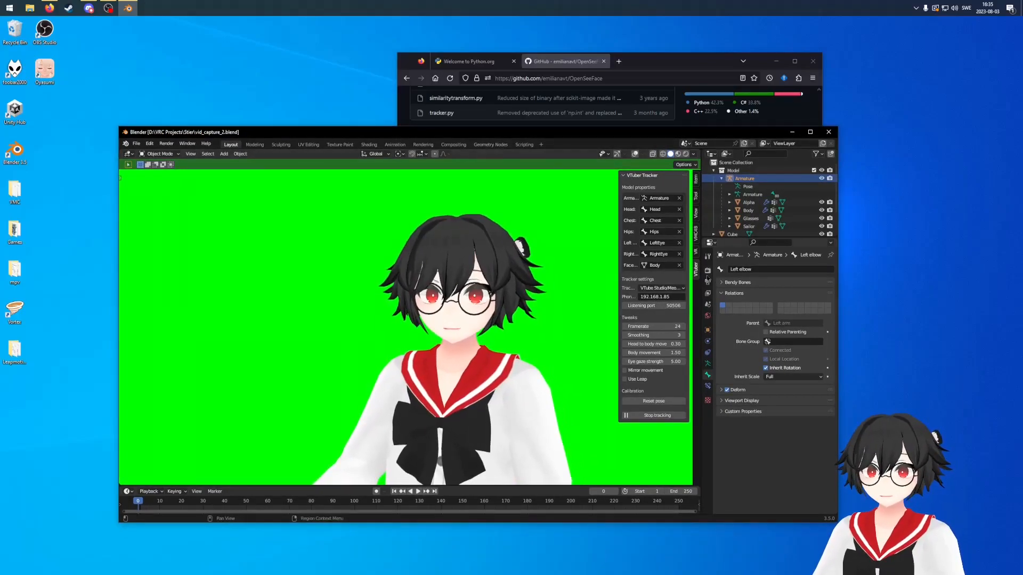
- Minimize the Blender VTuber scene to reveal the OpenSeeFace GitHub page in Firefox
{"action": "left_click", "coordinate": [660, 287]}
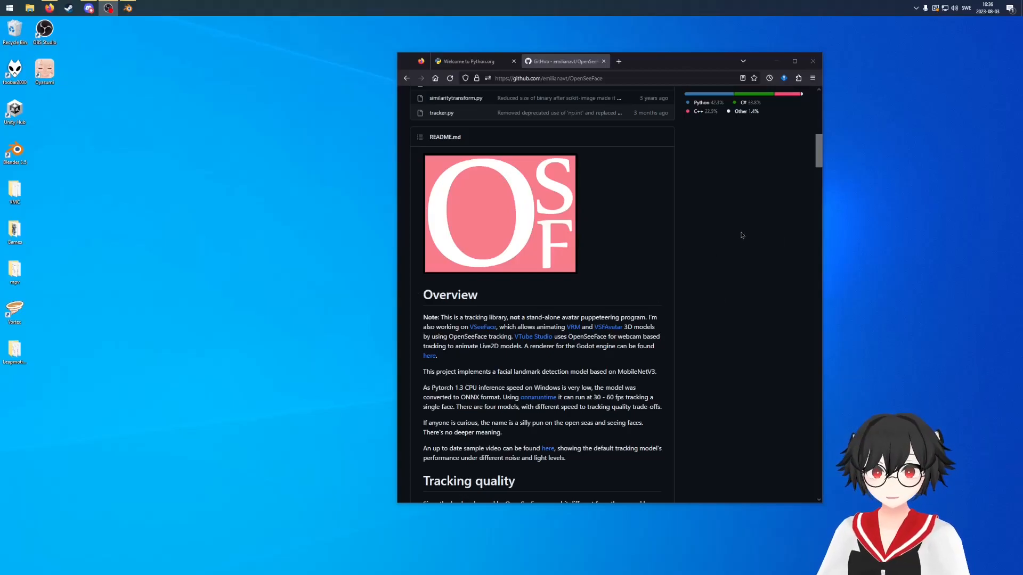
- Download the Python 3.11.4 Windows installer from python.org and run it
{"action": "left_click", "coordinate": [470, 61]}
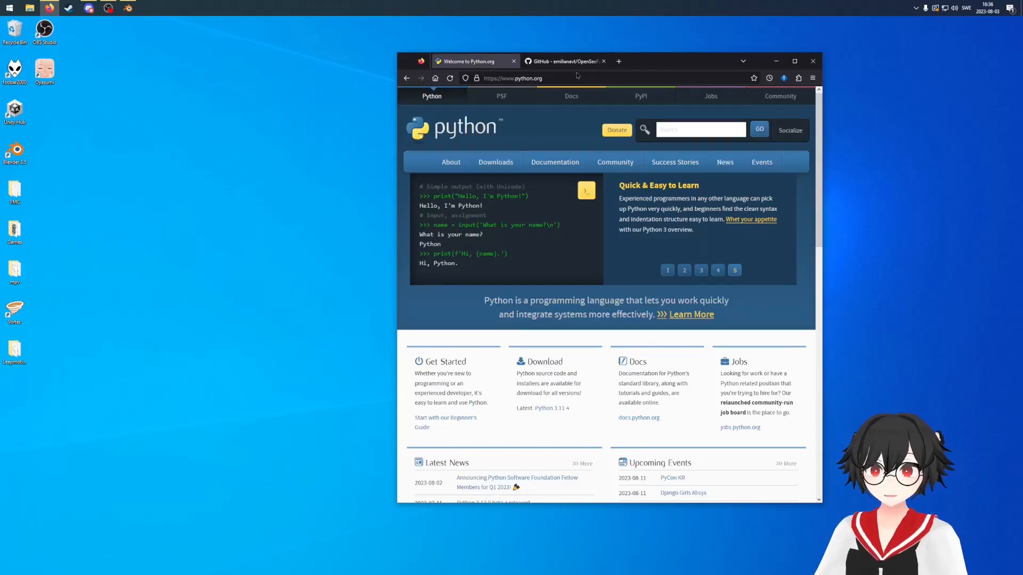
{"action": "left_click", "coordinate": [561, 61]}
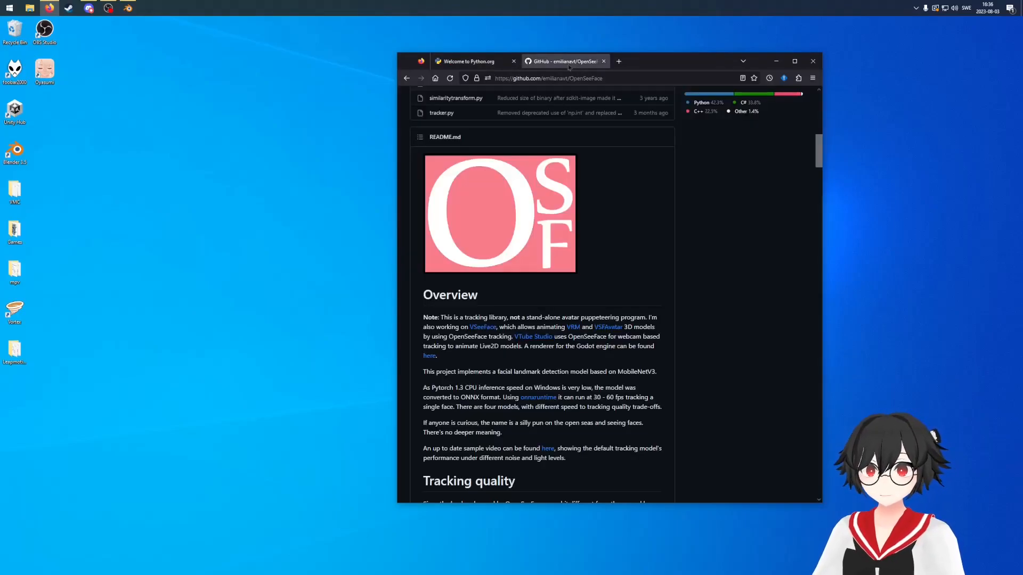
{"action": "left_click", "coordinate": [468, 61]}
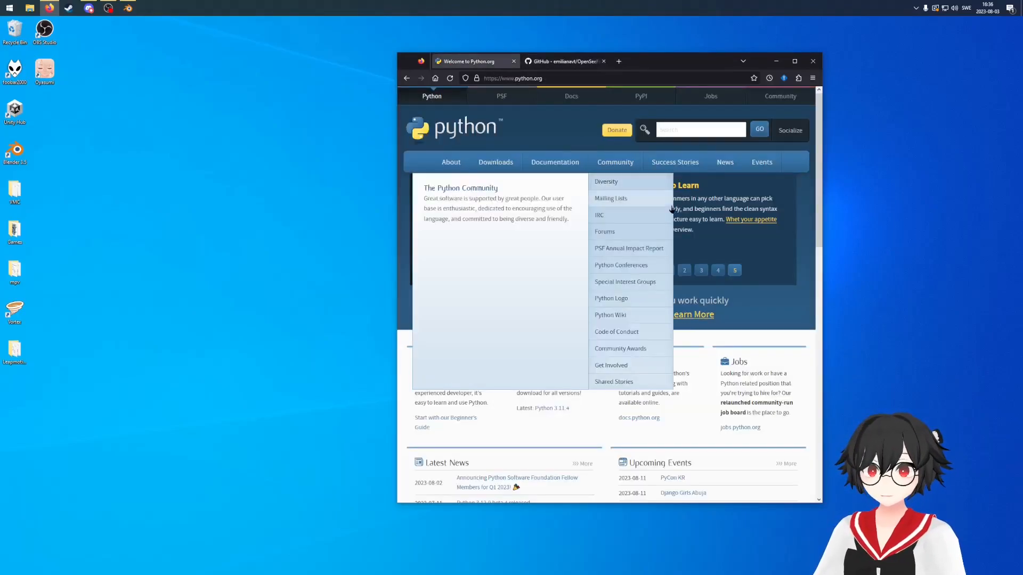
{"action": "mouse_move", "coordinate": [535, 189]}
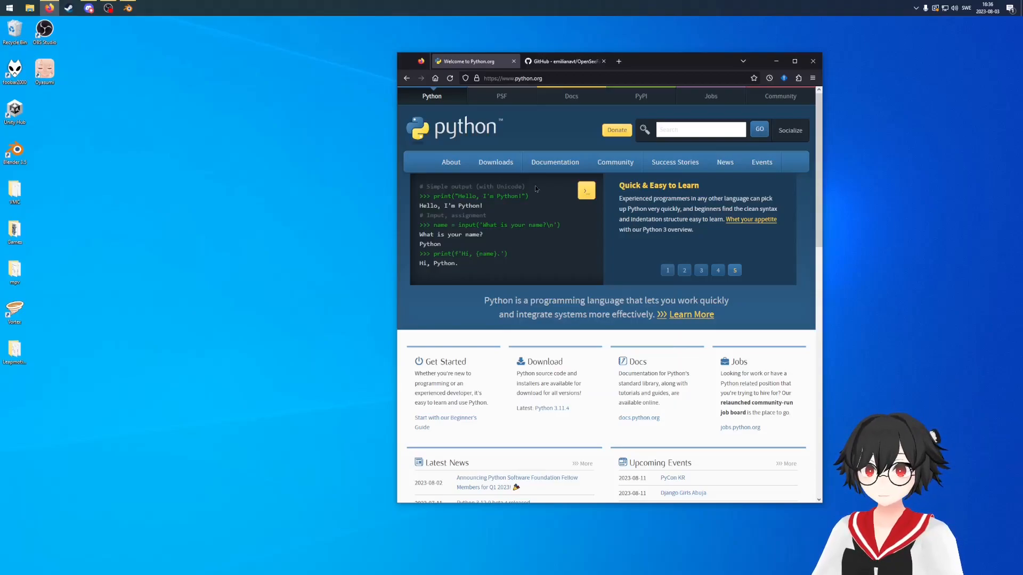
{"action": "left_click", "coordinate": [495, 162]}
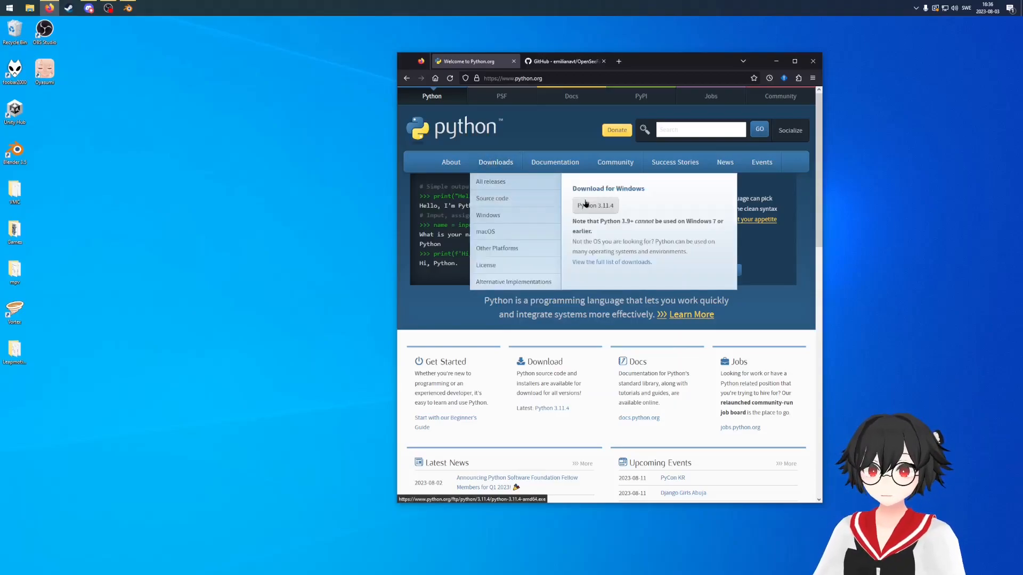
{"action": "left_click", "coordinate": [594, 204]}
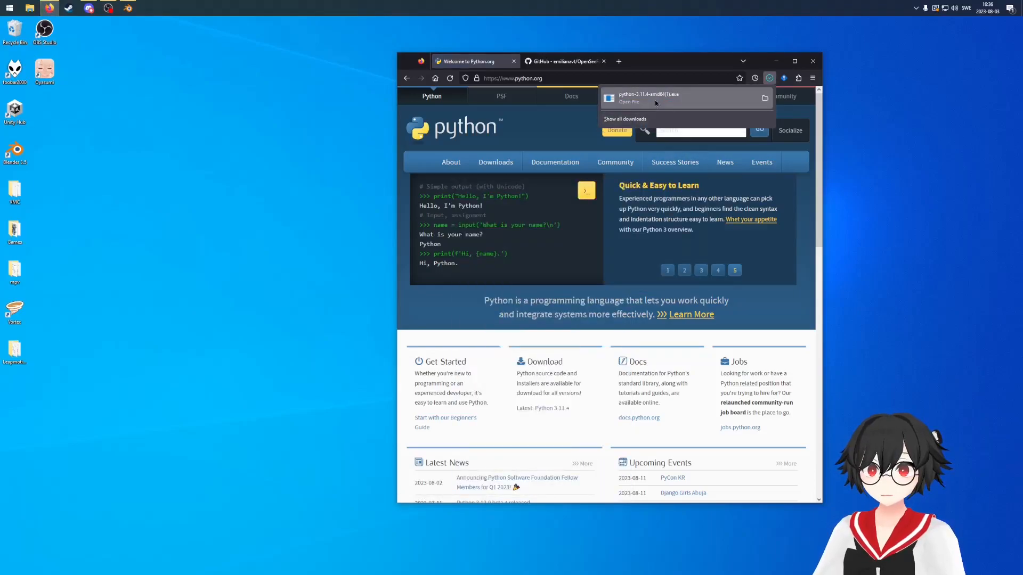
{"action": "left_click", "coordinate": [648, 98]}
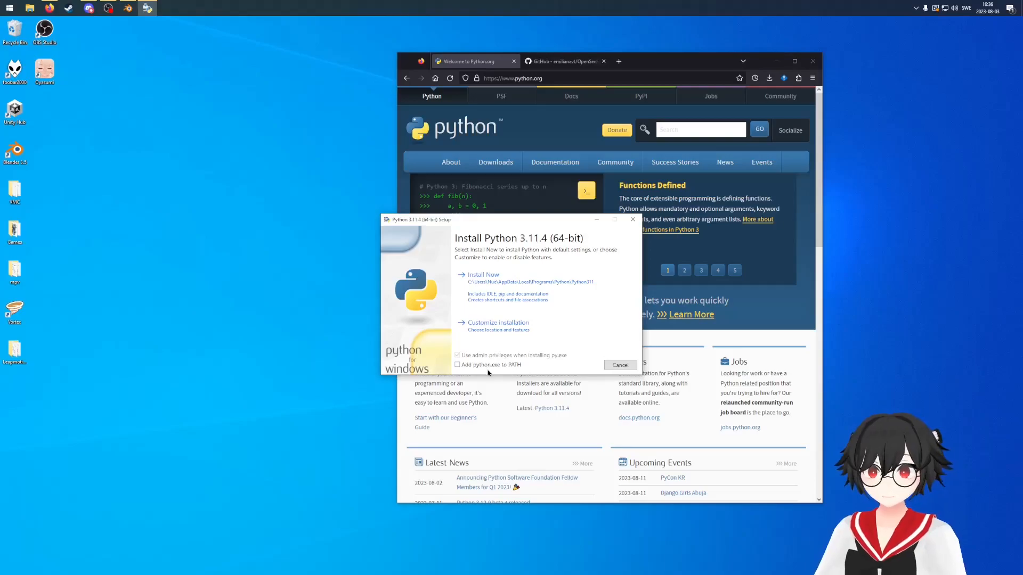
- Install Python 3.11.4 with default settings and 'Add python.exe to PATH' checked
{"action": "left_click", "coordinate": [457, 365]}
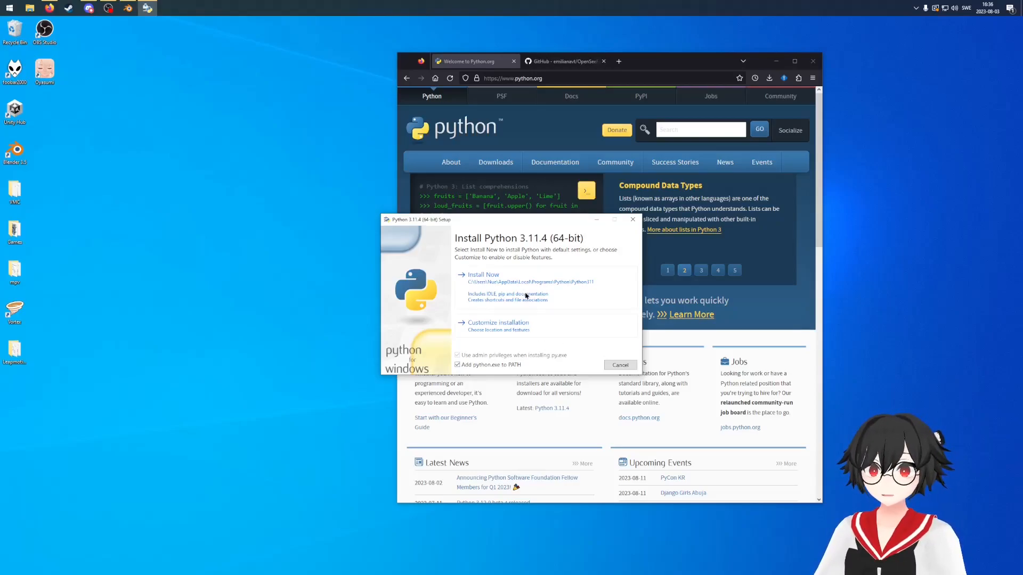
{"action": "left_click", "coordinate": [483, 274]}
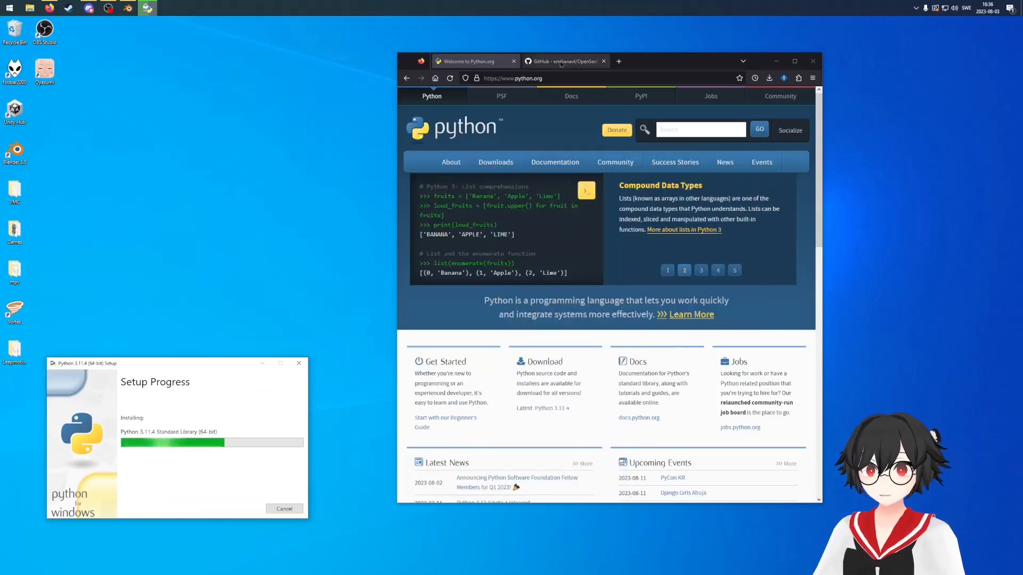
{"action": "left_click", "coordinate": [562, 61]}
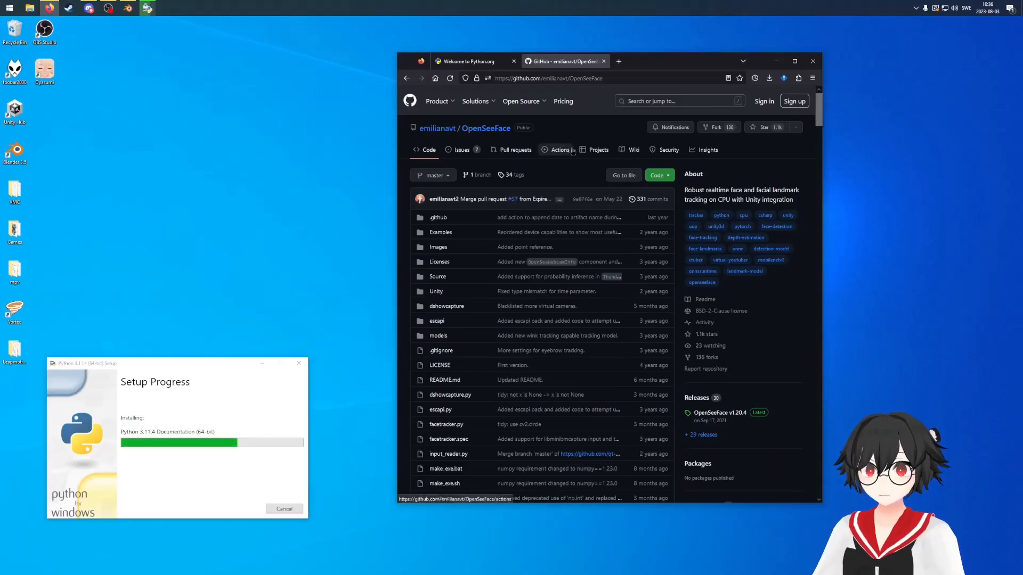
- Download the OpenSeeFace repository as a ZIP from the green Code menu
{"action": "left_click", "coordinate": [658, 175]}
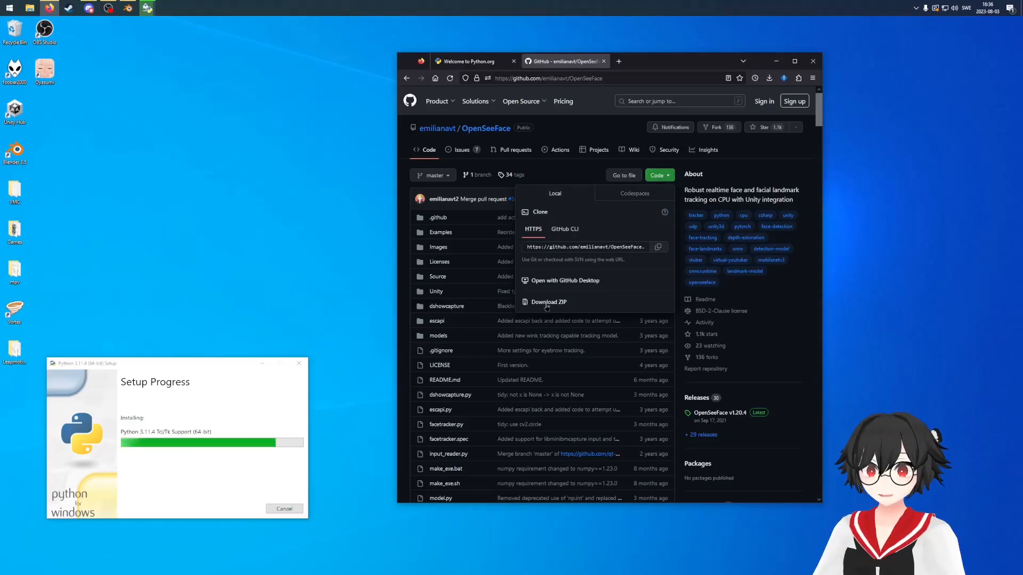
{"action": "left_click", "coordinate": [548, 302]}
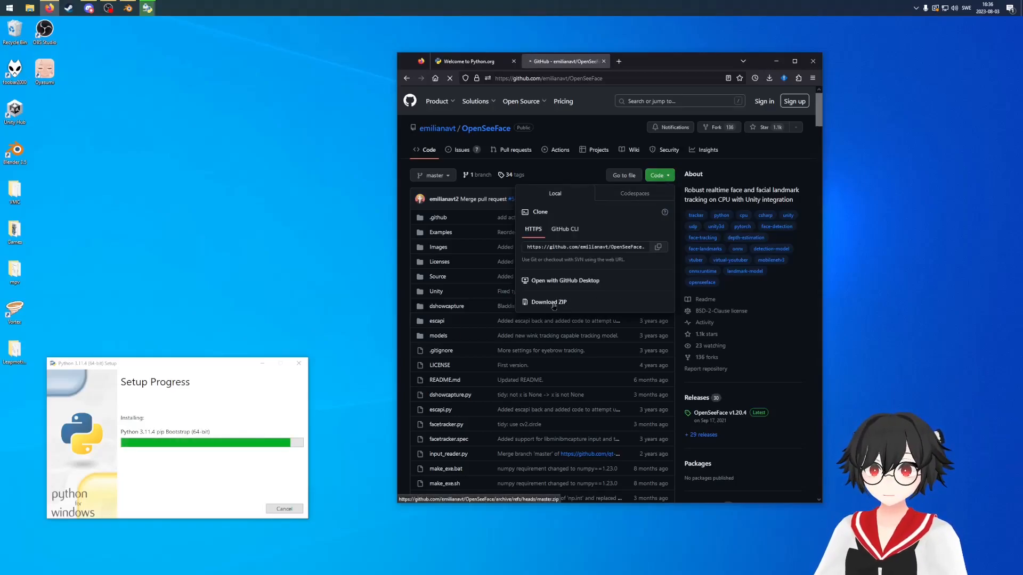
{"action": "left_click", "coordinate": [548, 302]}
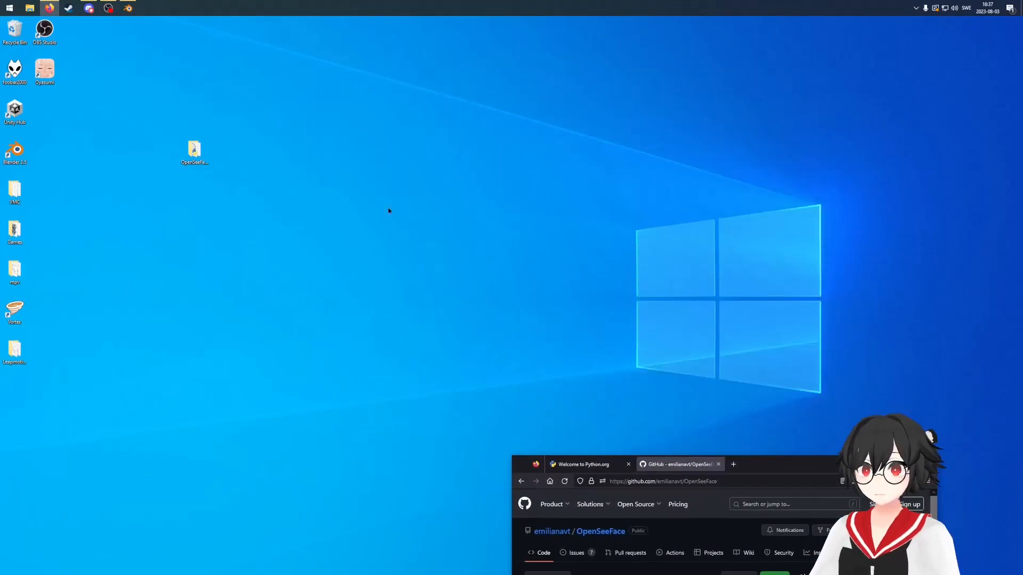
- Open a PowerShell window inside the extracted OpenSeeFace-master folder
{"action": "double_click", "coordinate": [194, 149]}
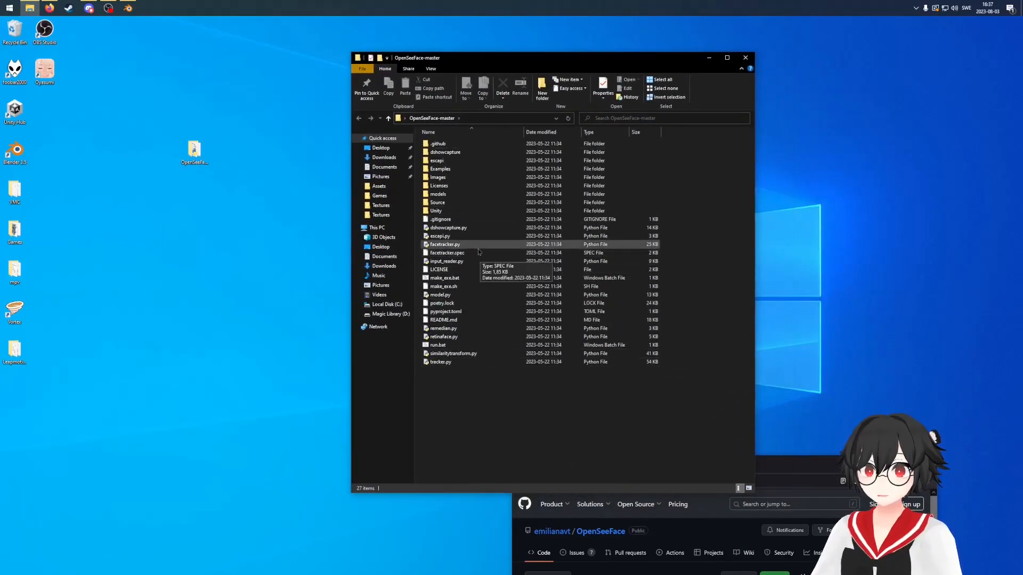
{"action": "mouse_move", "coordinate": [474, 274]}
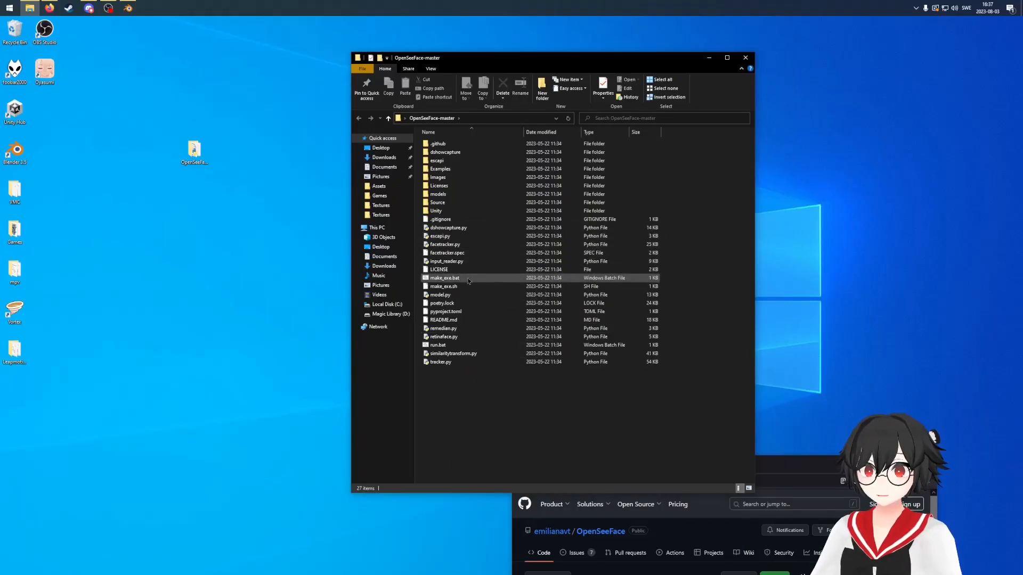
{"action": "left_click", "coordinate": [444, 278]}
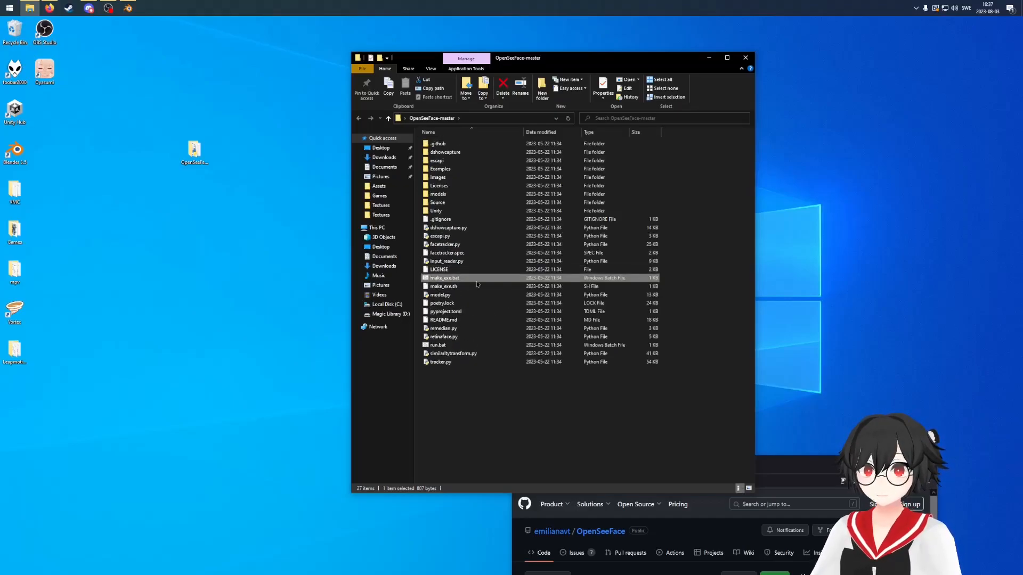
{"action": "mouse_move", "coordinate": [442, 286]}
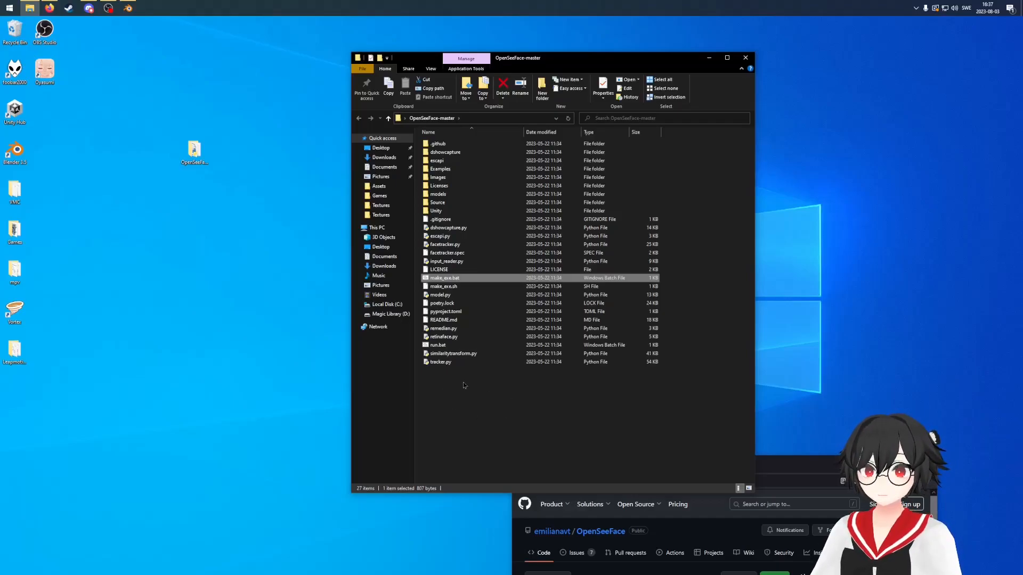
{"action": "mouse_move", "coordinate": [480, 391]}
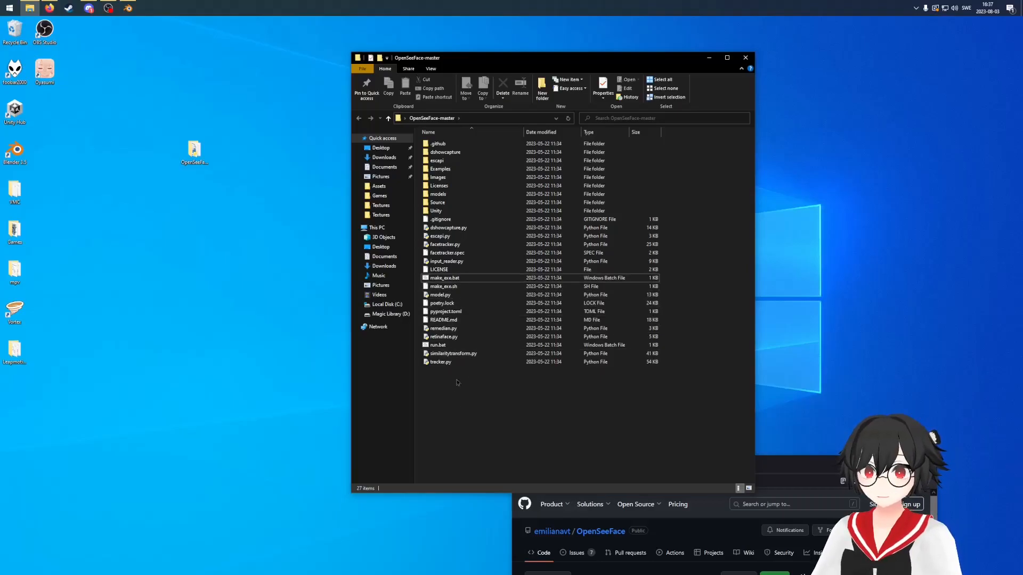
{"action": "mouse_move", "coordinate": [450, 410]}
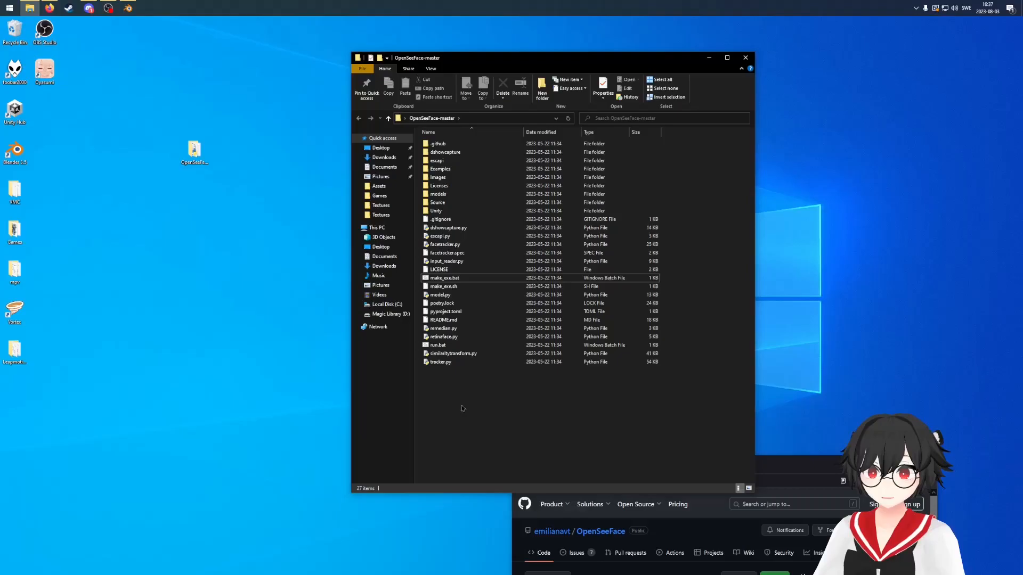
{"action": "right_click", "coordinate": [462, 408]}
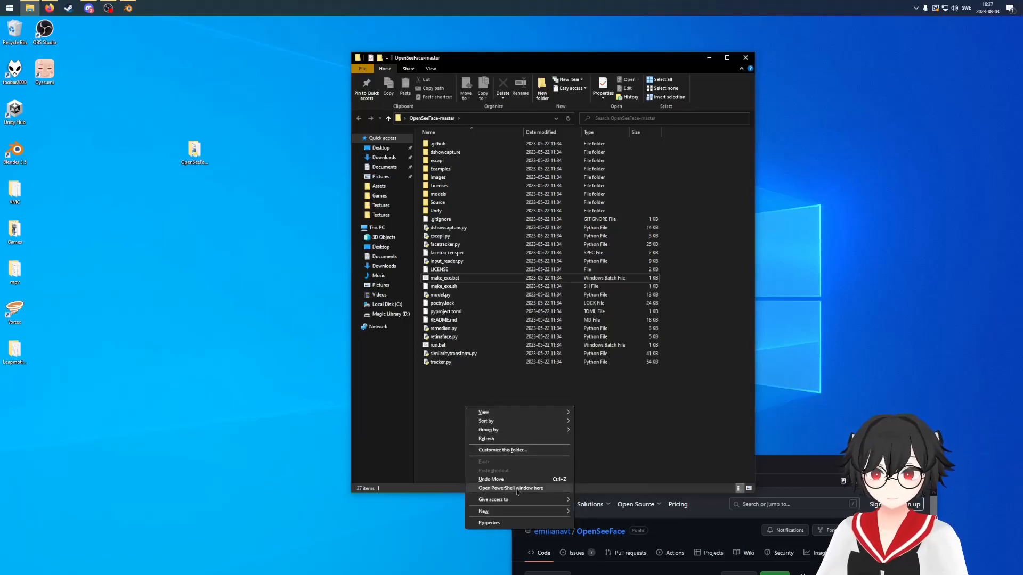
{"action": "left_click", "coordinate": [511, 488]}
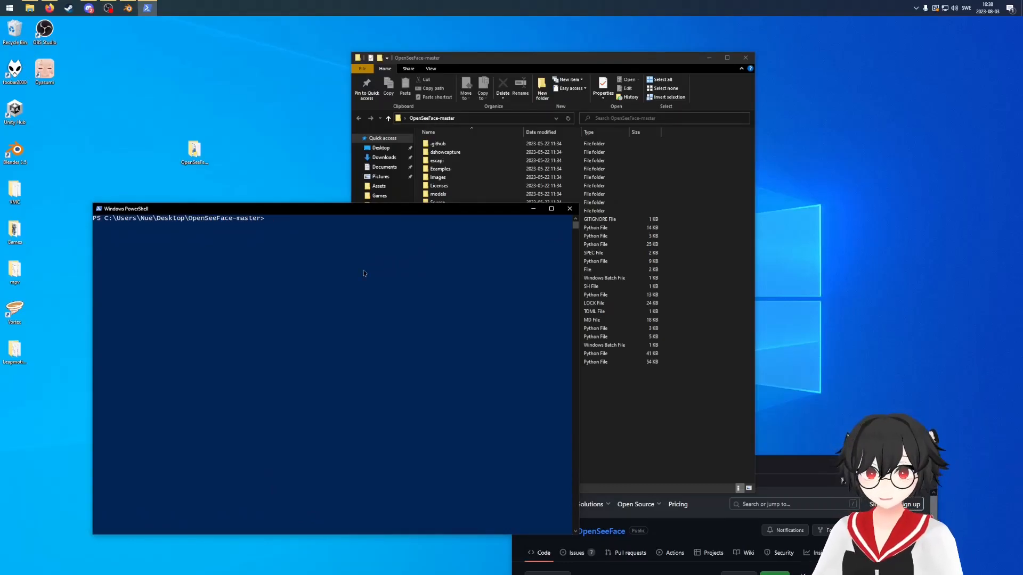
- Verify Python 3.11.4 with python --version and create a 'venv' environment
{"action": "type", "text": "pytho"}
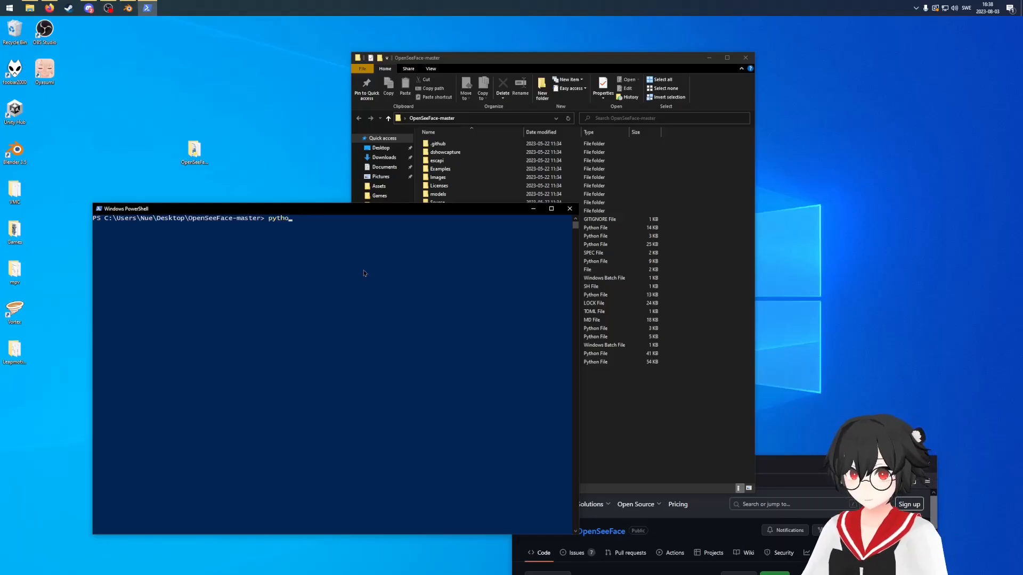
{"action": "type", "text": "n"}
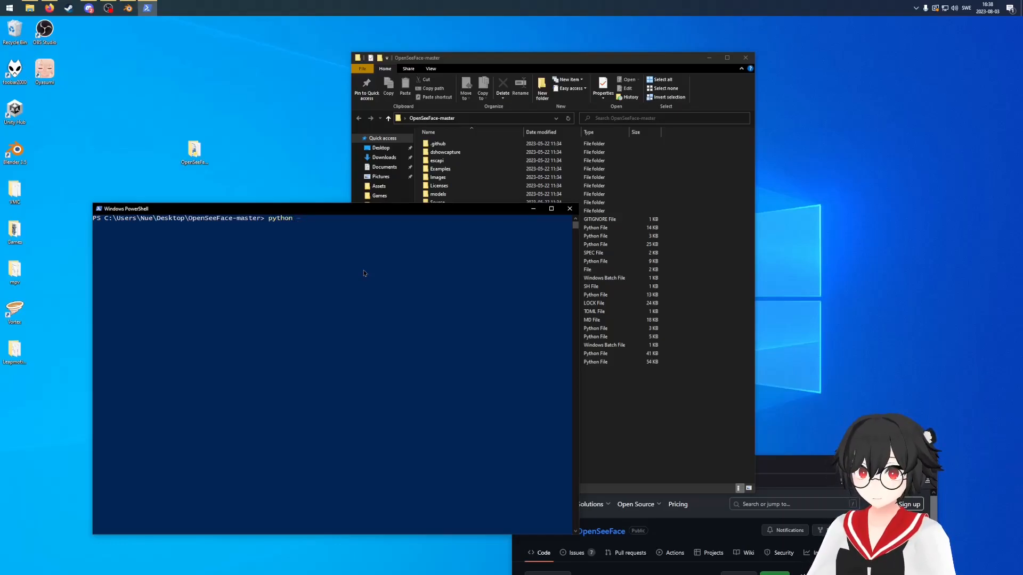
{"action": "type", "text": "--version"}
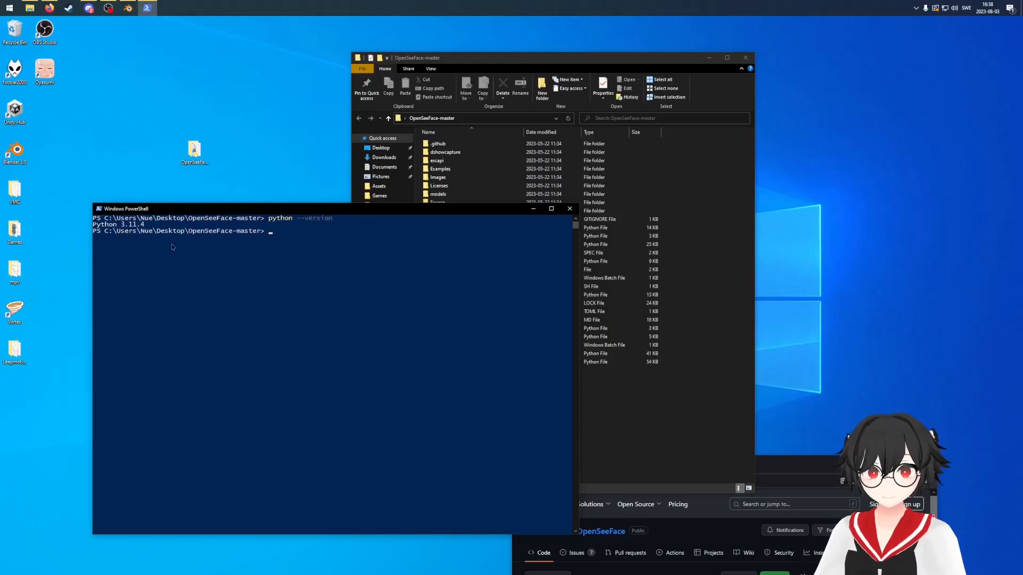
{"action": "mouse_move", "coordinate": [279, 293]}
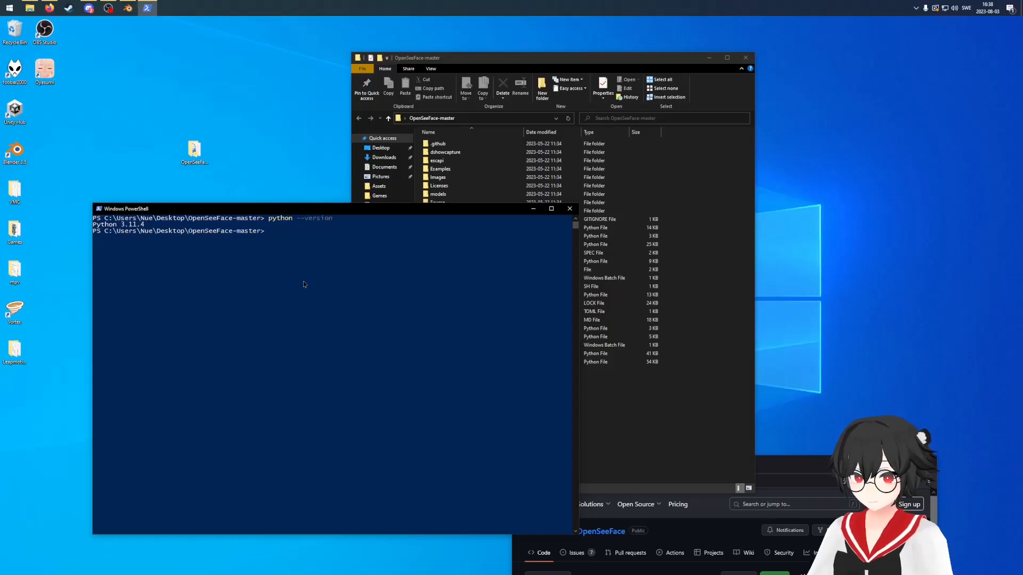
{"action": "type", "text": "python -m"}
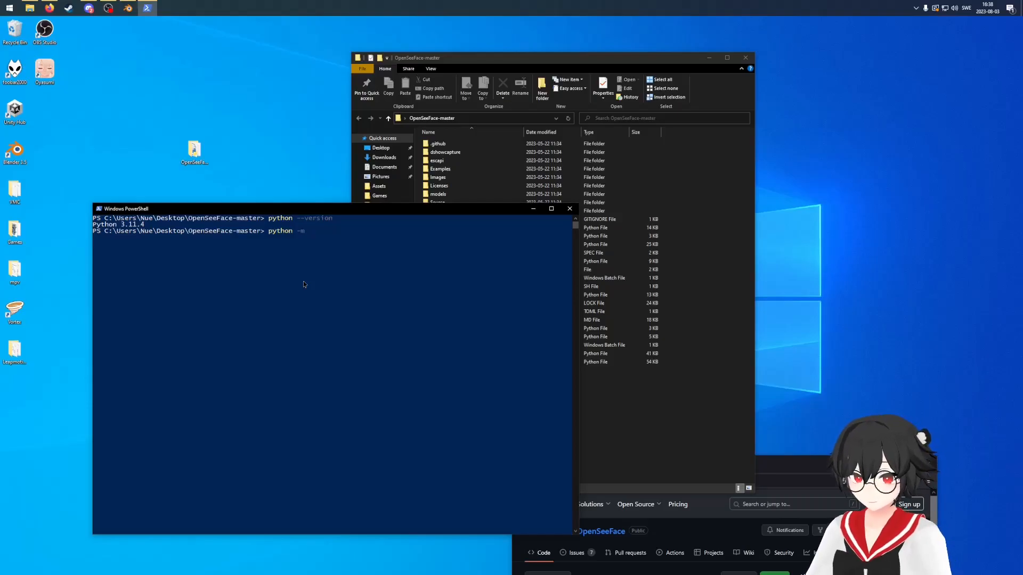
{"action": "type", "text": "venv"}
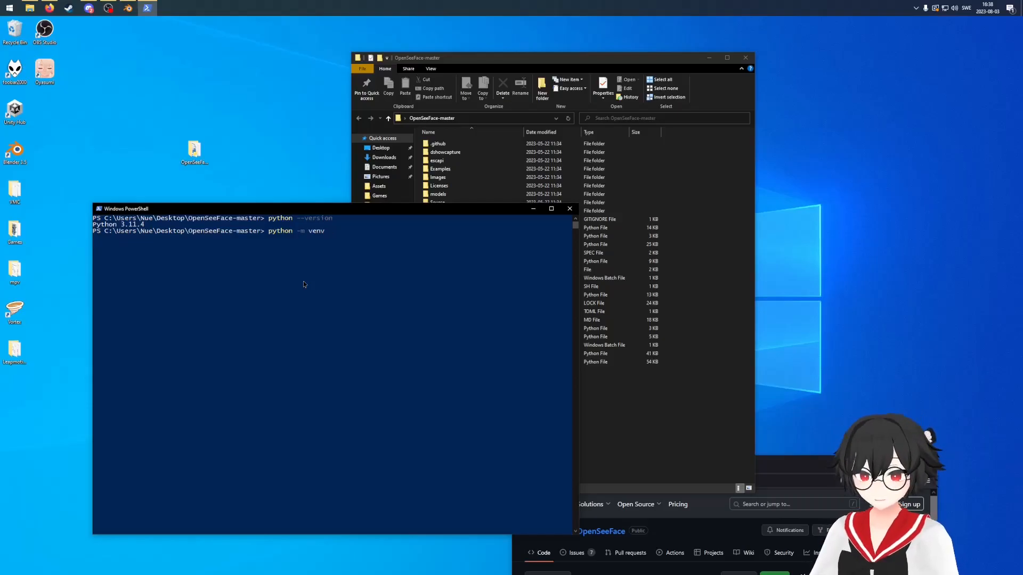
{"action": "type", "text": "venv"}
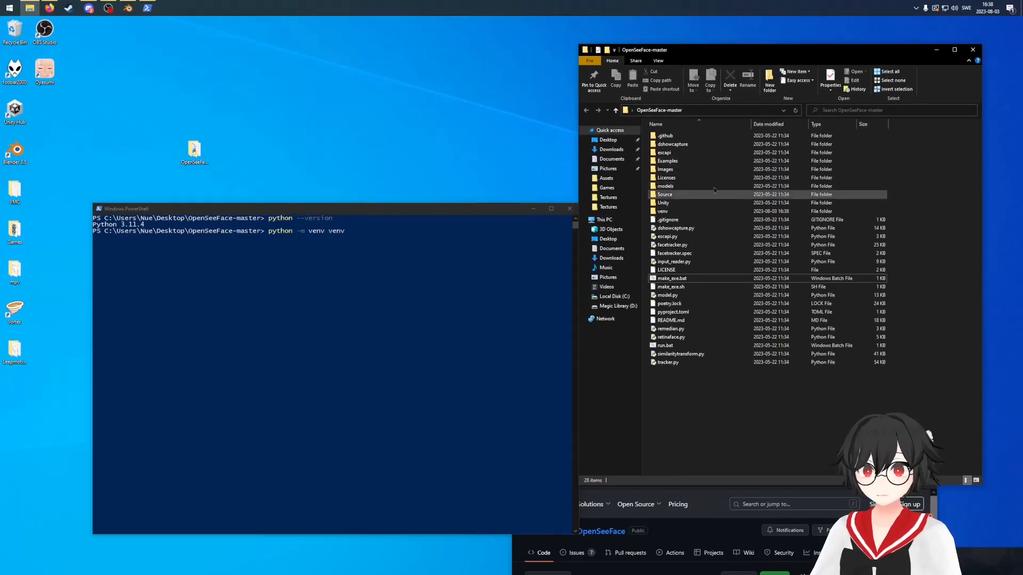
- Activate the venv by running .\venv\Scripts\activate in PowerShell
{"action": "left_click", "coordinate": [662, 211]}
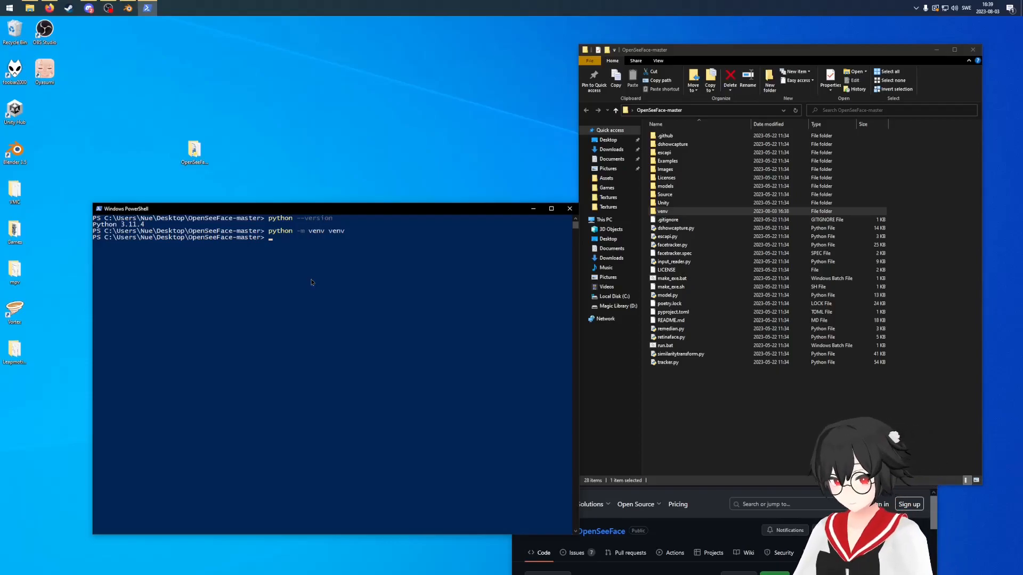
{"action": "type", "text": "venv"}
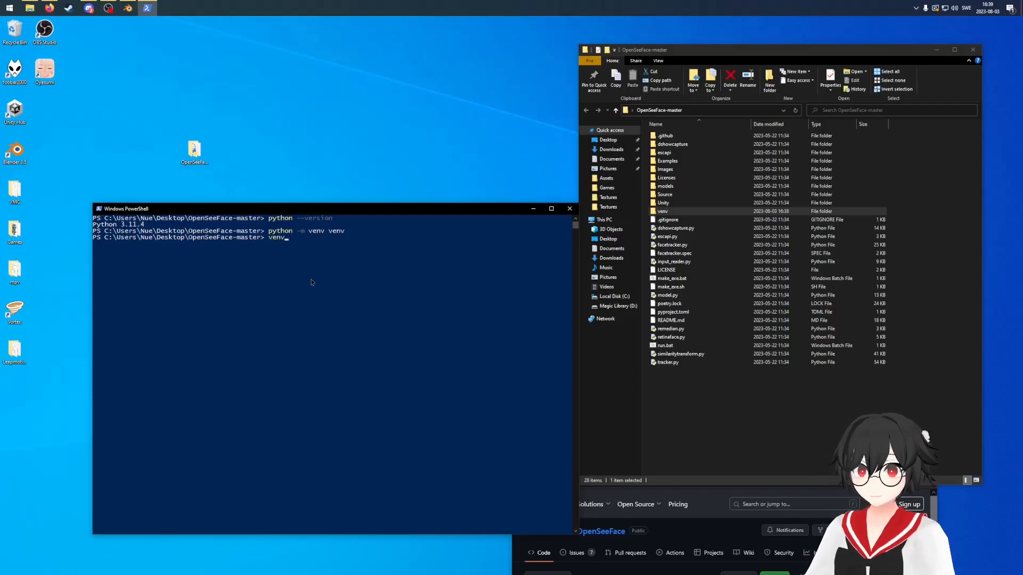
{"action": "type", "text": ".\\venv\\"}
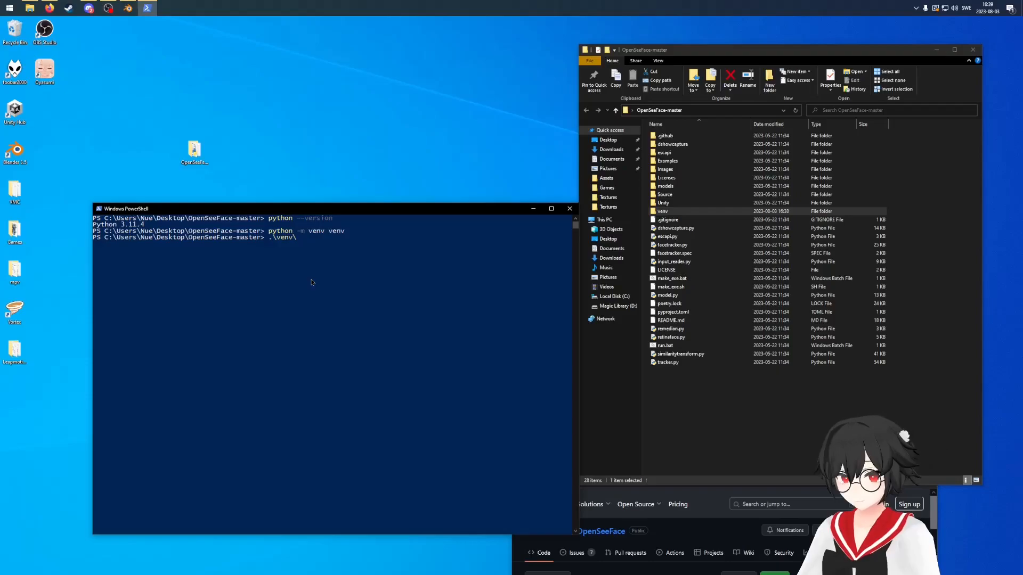
{"action": "type", "text": "Scripts\\"}
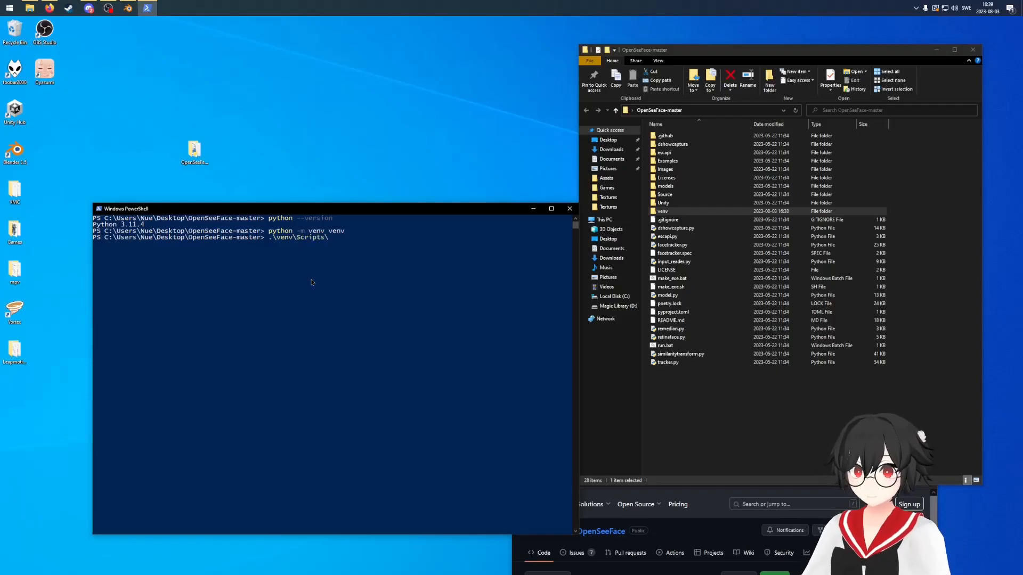
{"action": "type", "text": "activate"}
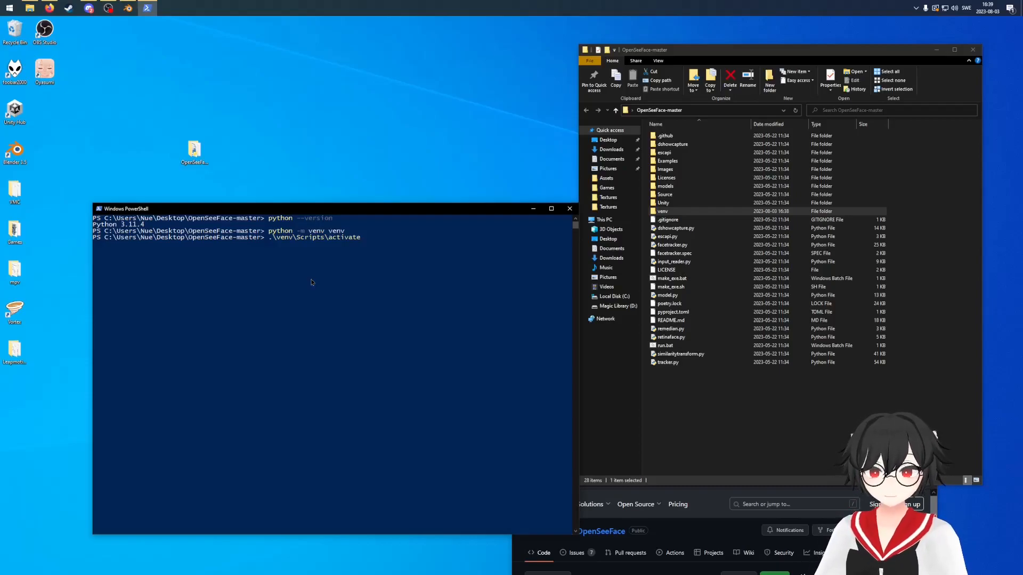
{"action": "key", "text": "enter"}
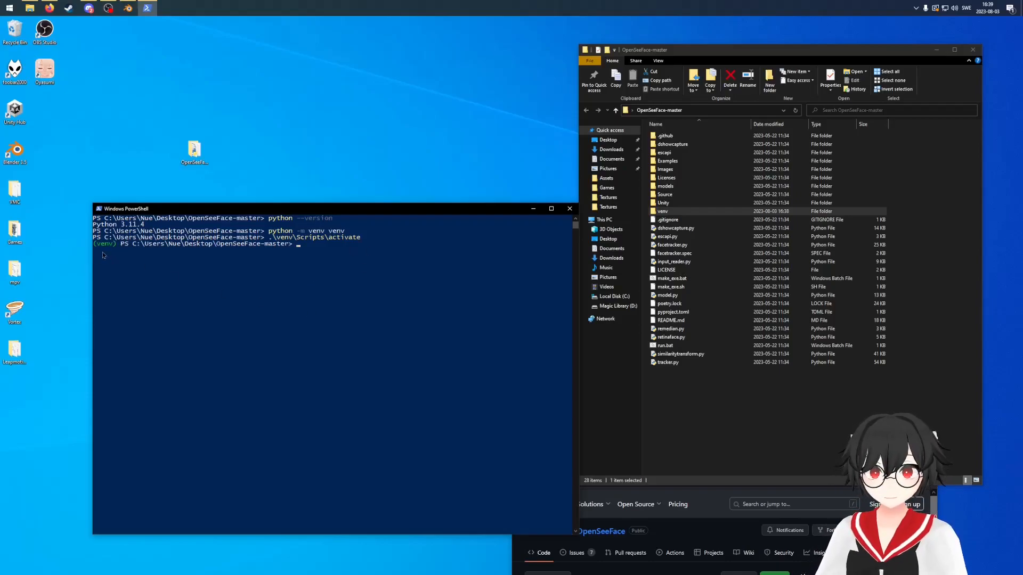
{"action": "mouse_move", "coordinate": [313, 270]}
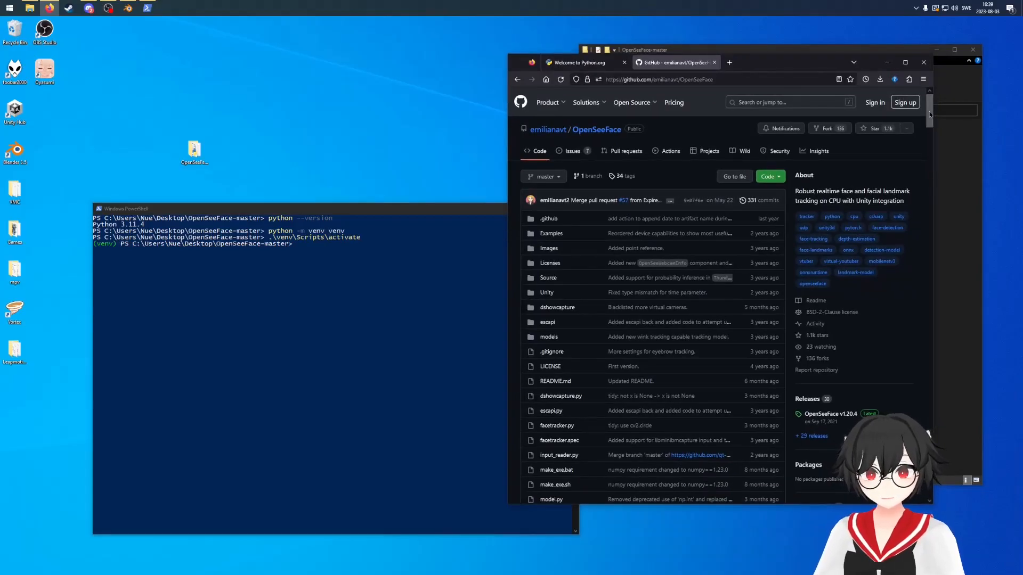
- Select the README's pip install command for onnxruntime, opencv-python, pillow and numpy
{"action": "scroll", "scroll_direction": "down", "scroll_amount": 3}
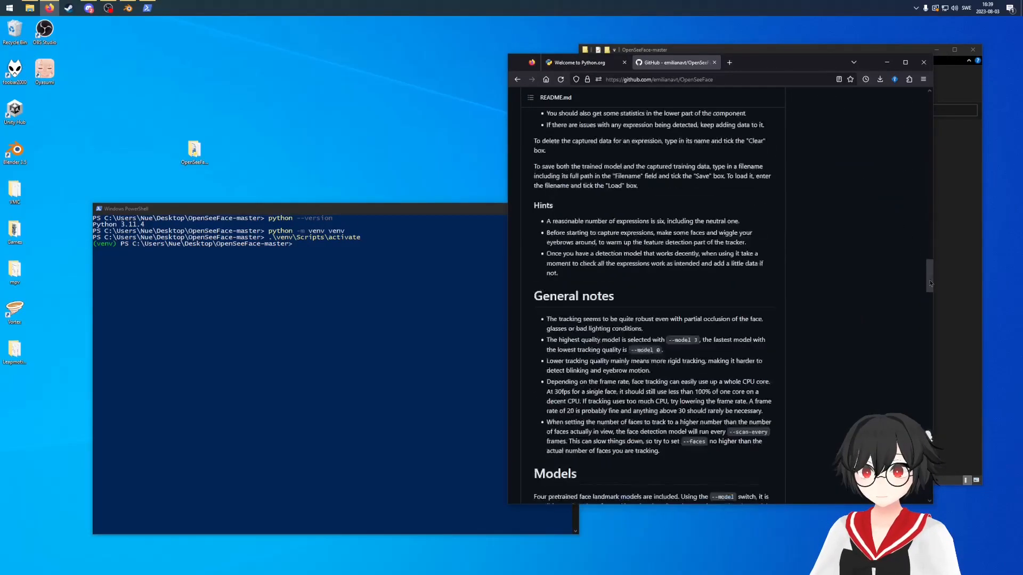
{"action": "scroll", "scroll_direction": "down", "scroll_amount": 3}
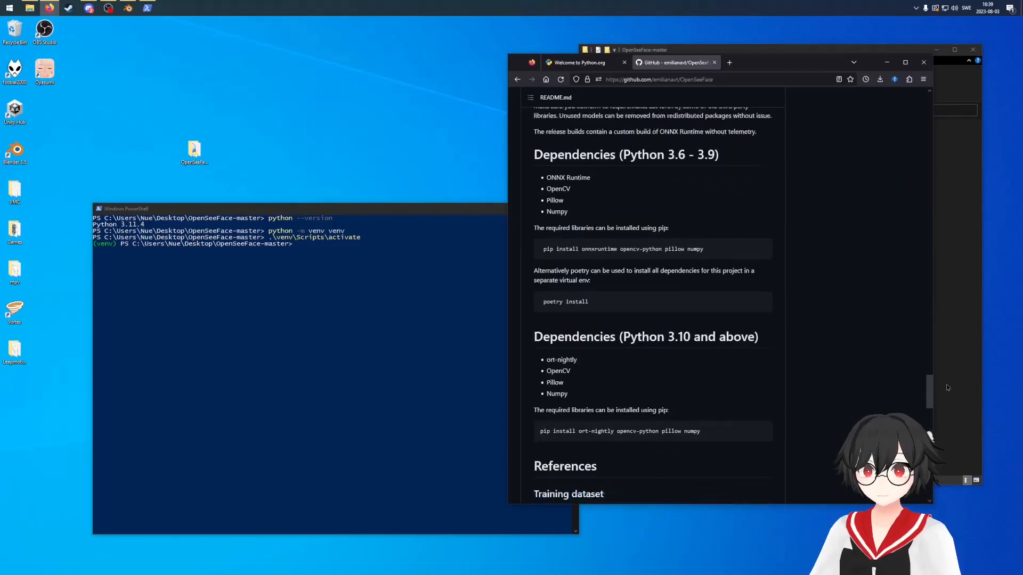
{"action": "scroll", "scroll_direction": "down", "scroll_amount": 3}
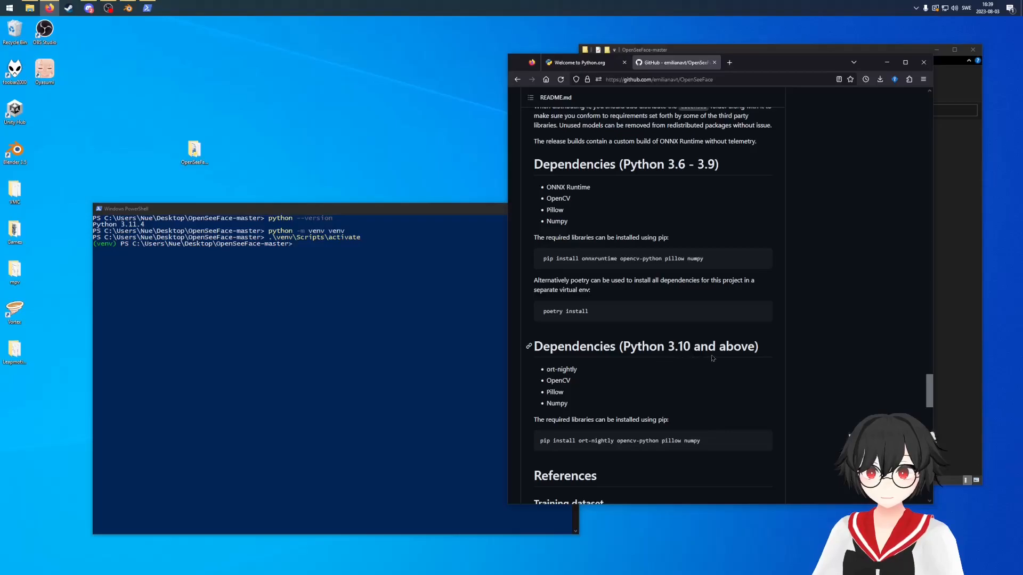
{"action": "mouse_move", "coordinate": [546, 440]}
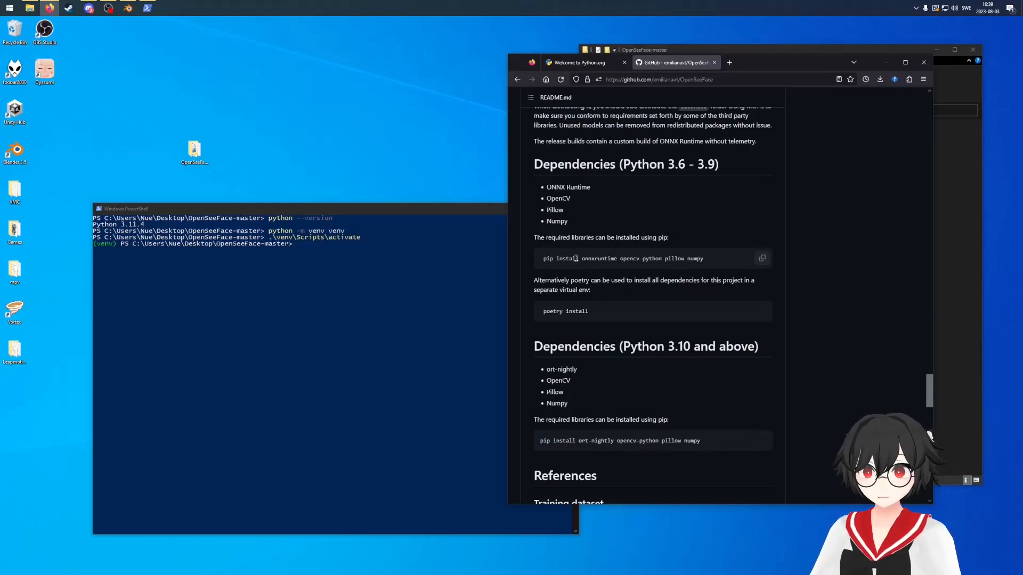
{"action": "mouse_move", "coordinate": [727, 189]}
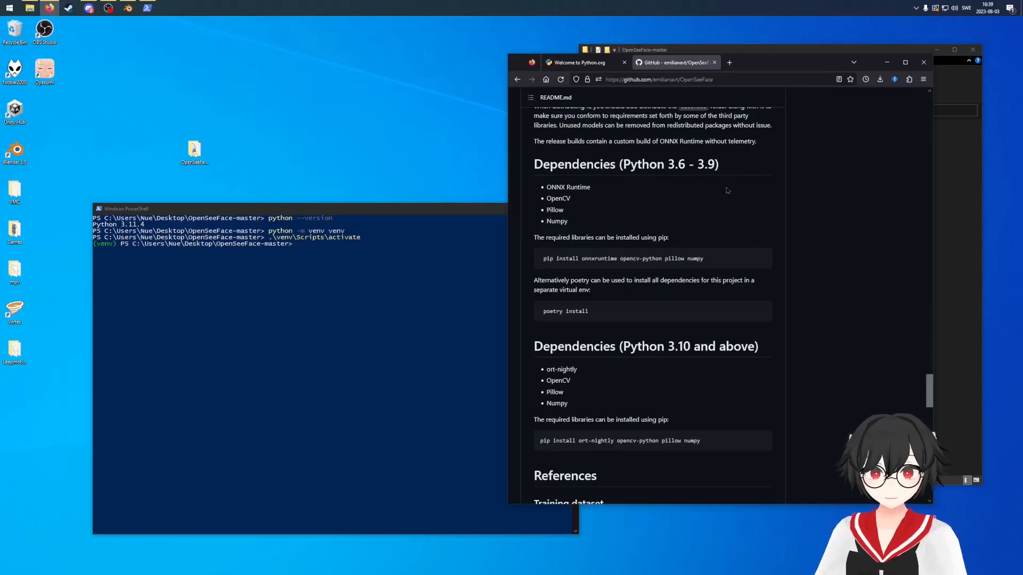
{"action": "triple_click", "coordinate": [622, 258]}
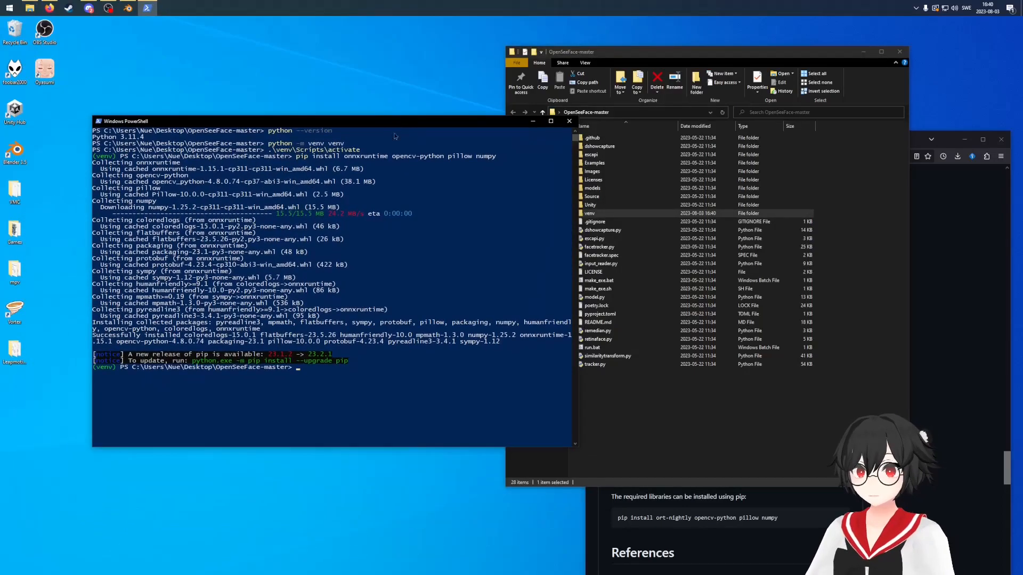
{"action": "mouse_move", "coordinate": [371, 398]}
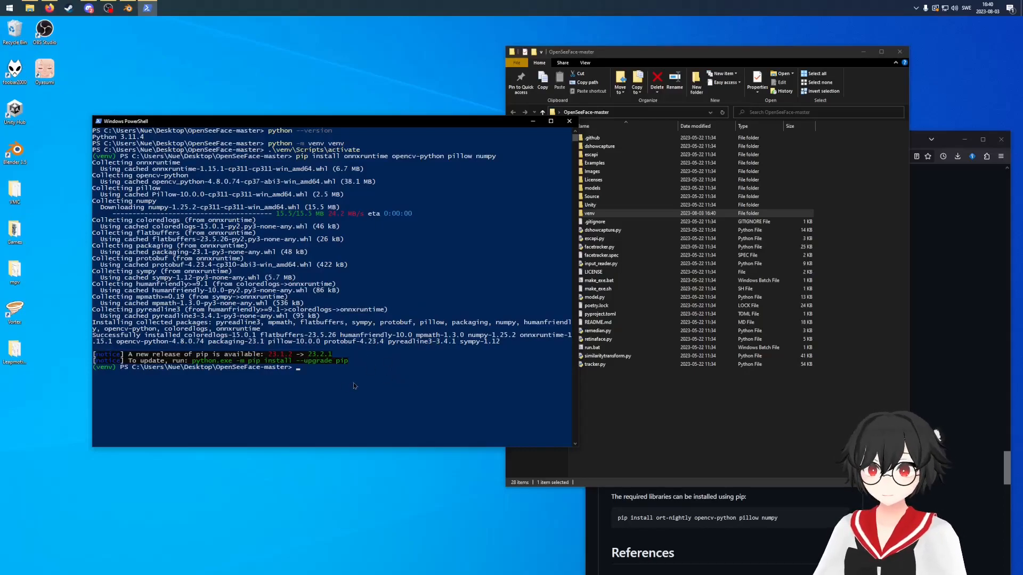
- Enter .\facetracker.py at the venv prompt after installing the dependencies
{"action": "type", "text": ".\\facetracker.py"}
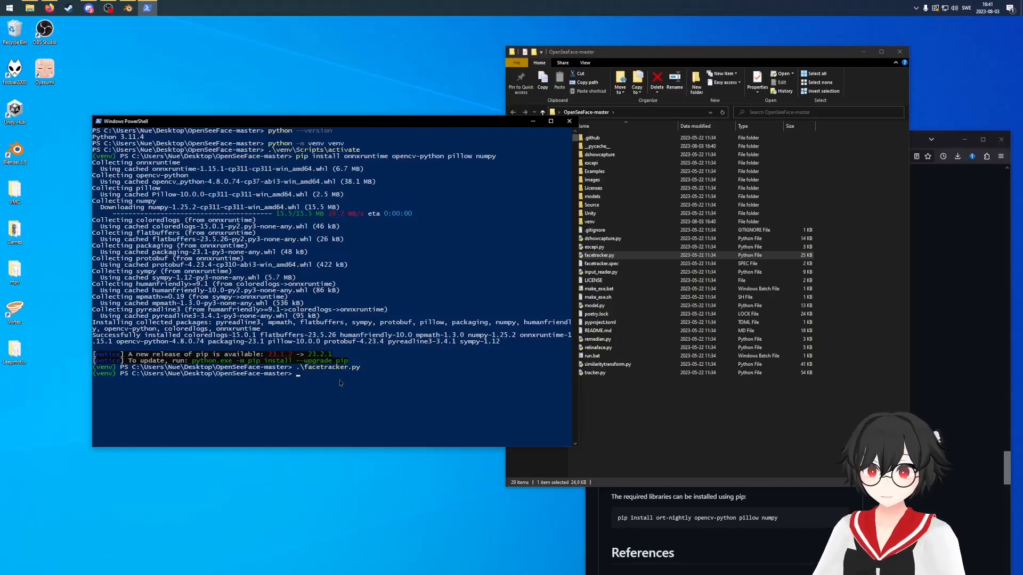
- Run .\facetracker.py -c 1 to start tracking with camera 1
{"action": "type", "text": ".\\facetracker.py"}
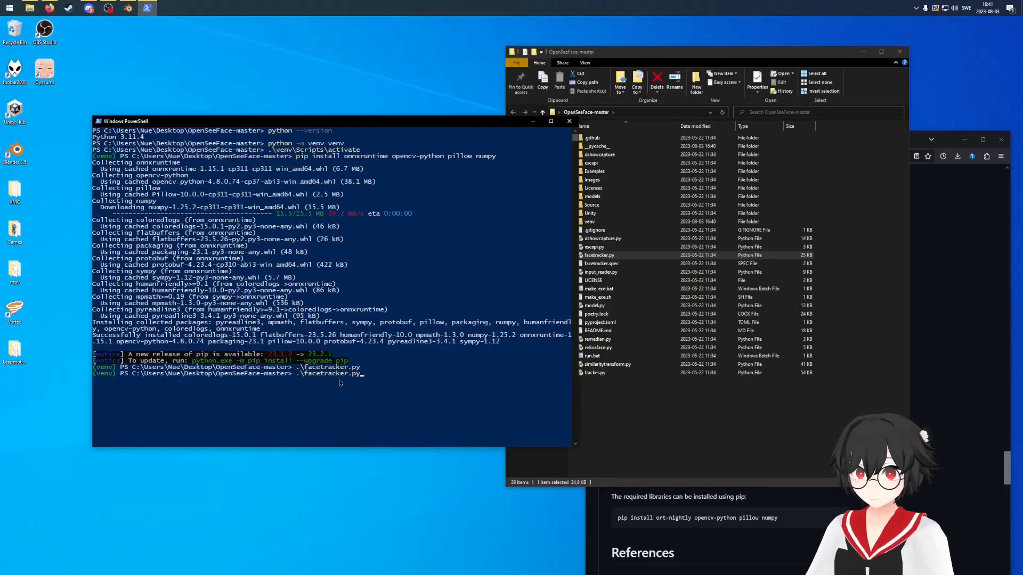
{"action": "type", "text": "-c"}
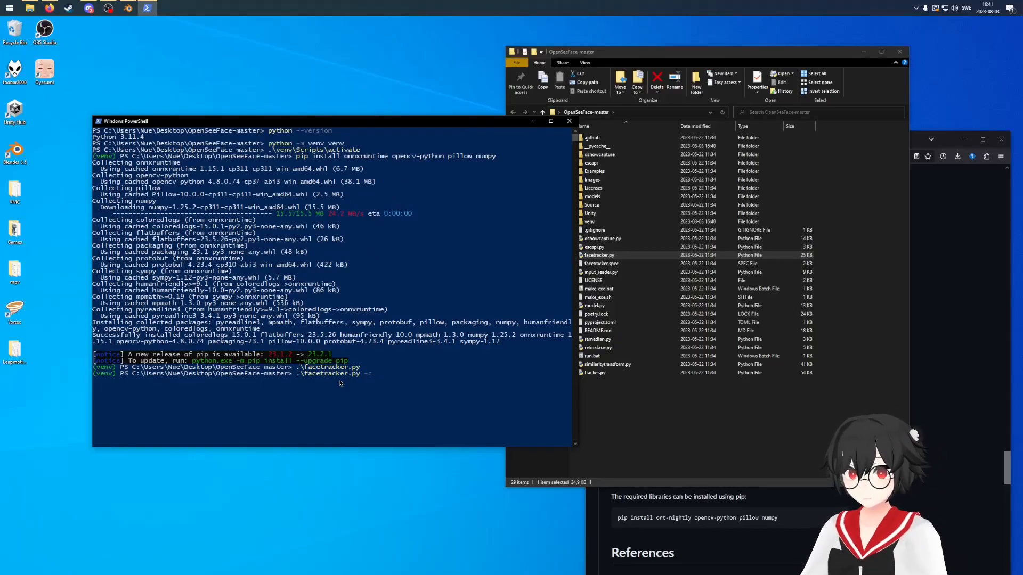
{"action": "type", "text": "1"}
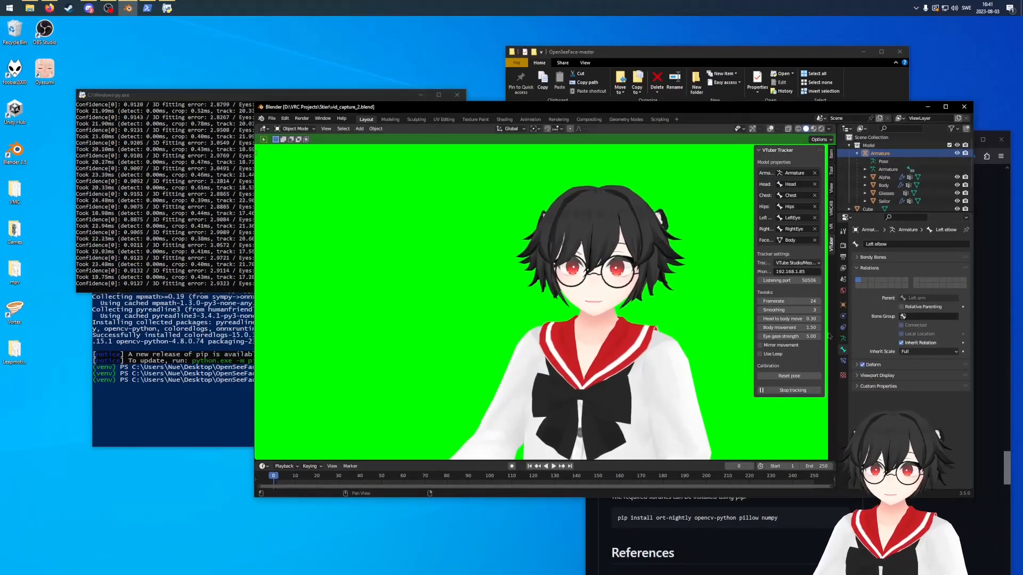
- Start VTuber face tracking on the avatar, reset the viewer, then stop tracking
{"action": "left_click", "coordinate": [789, 390]}
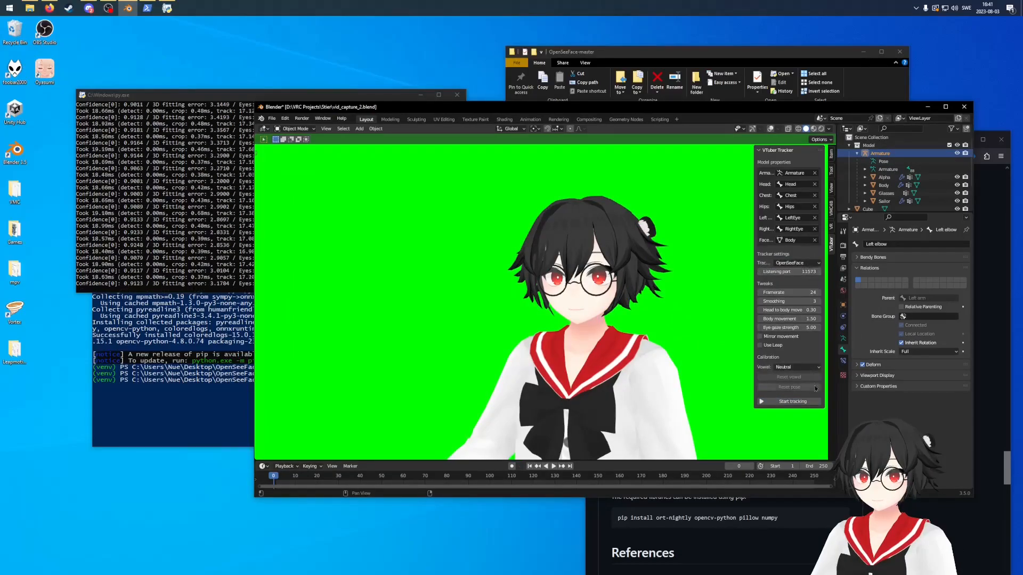
{"action": "left_click", "coordinate": [792, 401]}
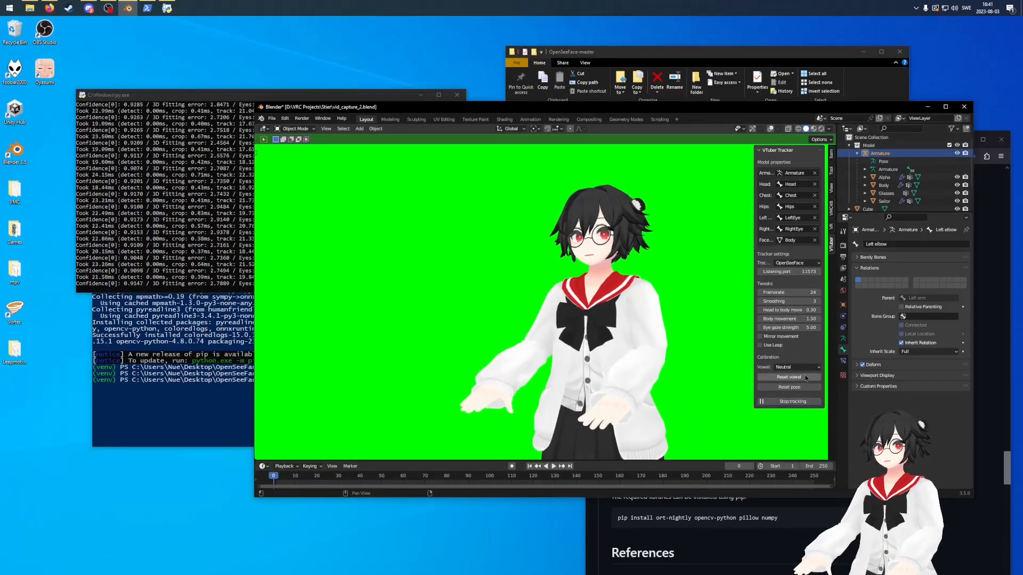
{"action": "left_click", "coordinate": [788, 387]}
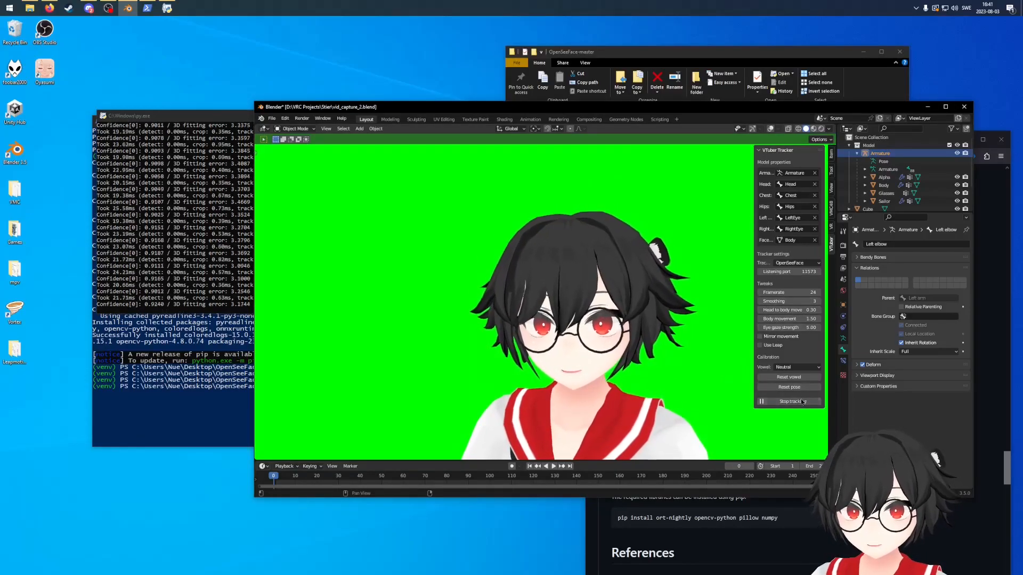
{"action": "left_click", "coordinate": [789, 401]}
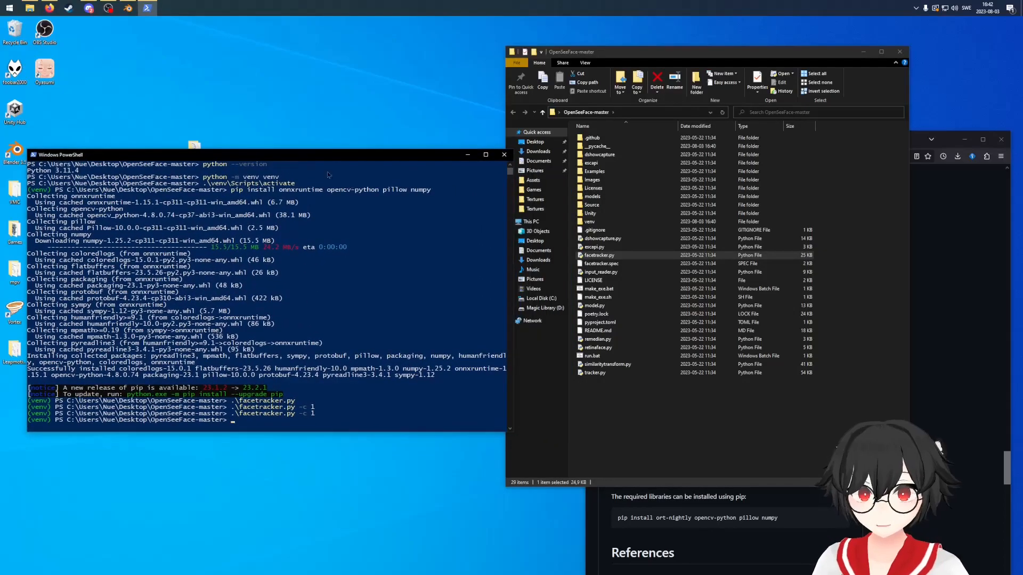
- Create a new text document in OpenSeeFace-master named start
{"action": "left_click", "coordinate": [613, 395]}
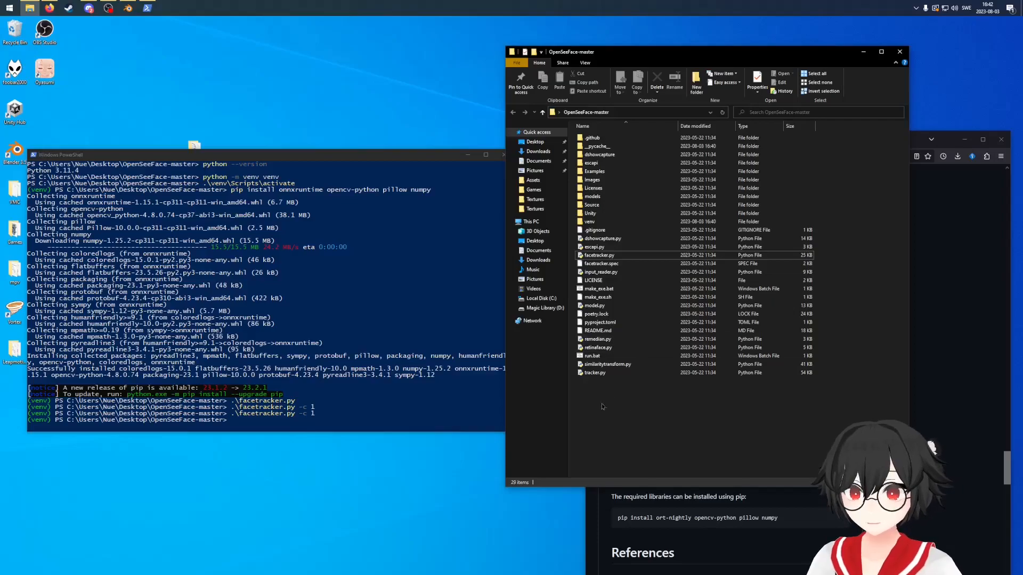
{"action": "right_click", "coordinate": [601, 406]}
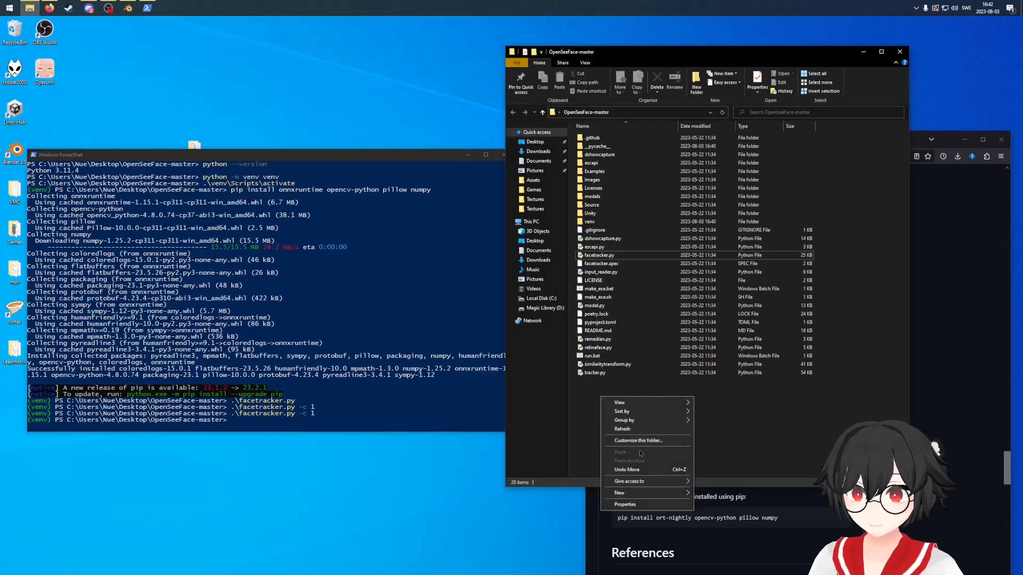
{"action": "mouse_move", "coordinate": [630, 481]}
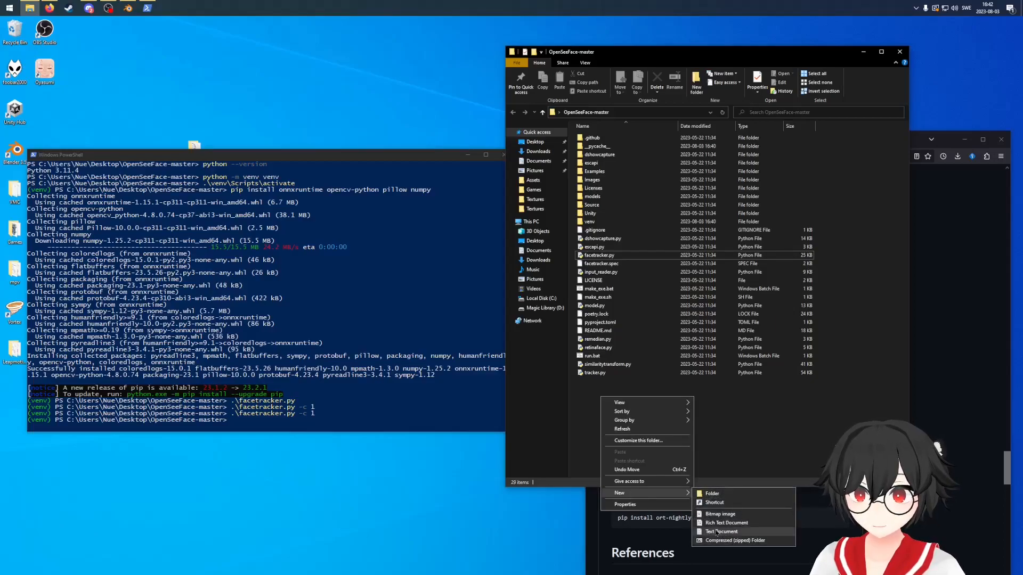
{"action": "left_click", "coordinate": [720, 531]}
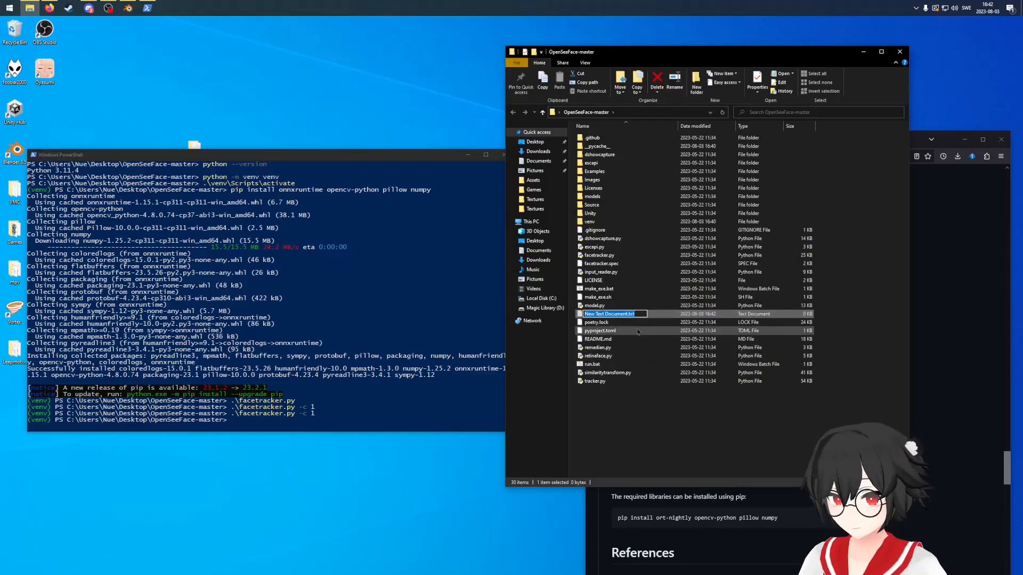
{"action": "type", "text": "start.bat"}
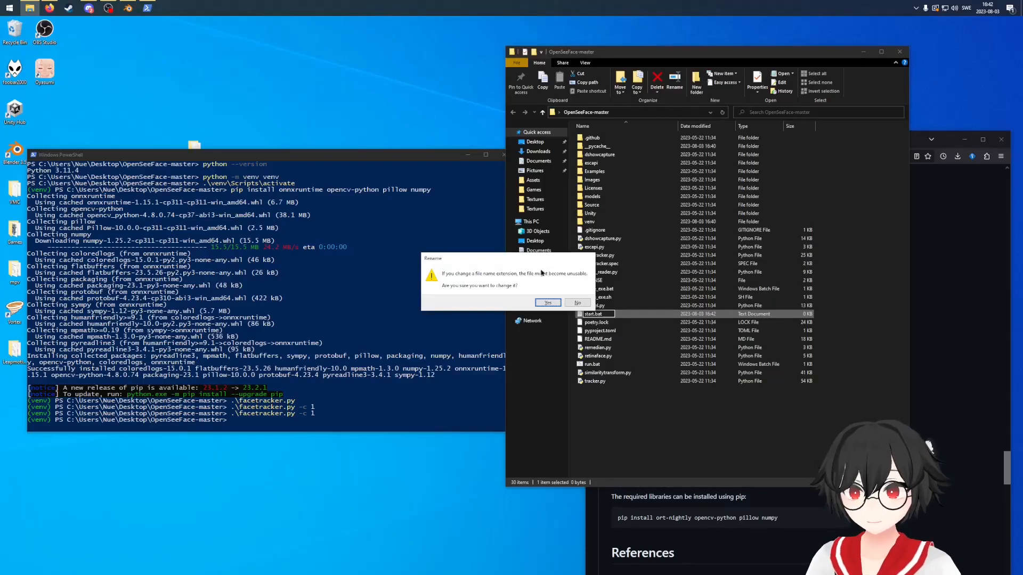
- Accept the .bat extension change and open start.bat in Notepad
{"action": "left_click", "coordinate": [547, 302]}
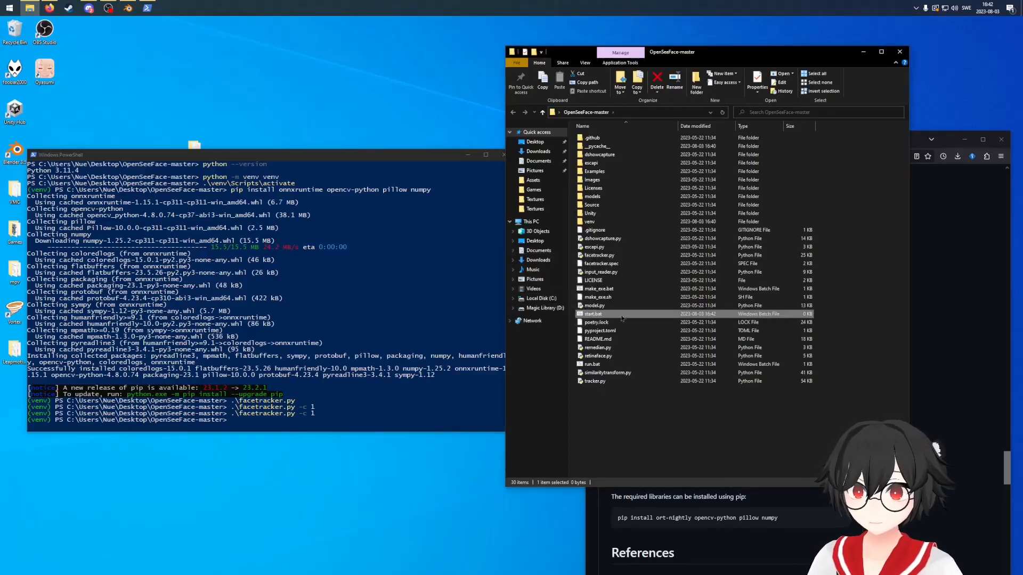
{"action": "mouse_move", "coordinate": [592, 314]}
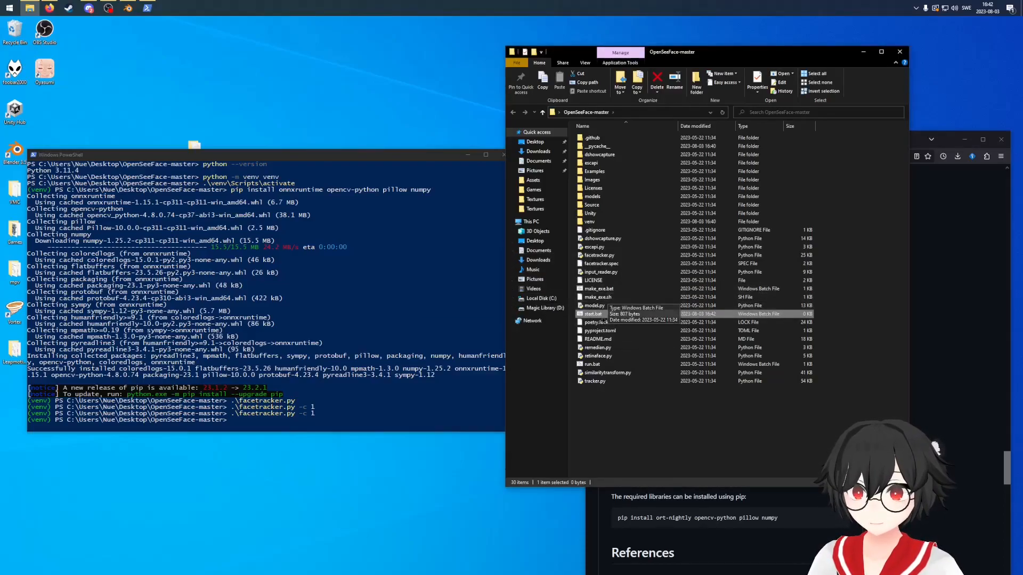
{"action": "right_click", "coordinate": [593, 314]}
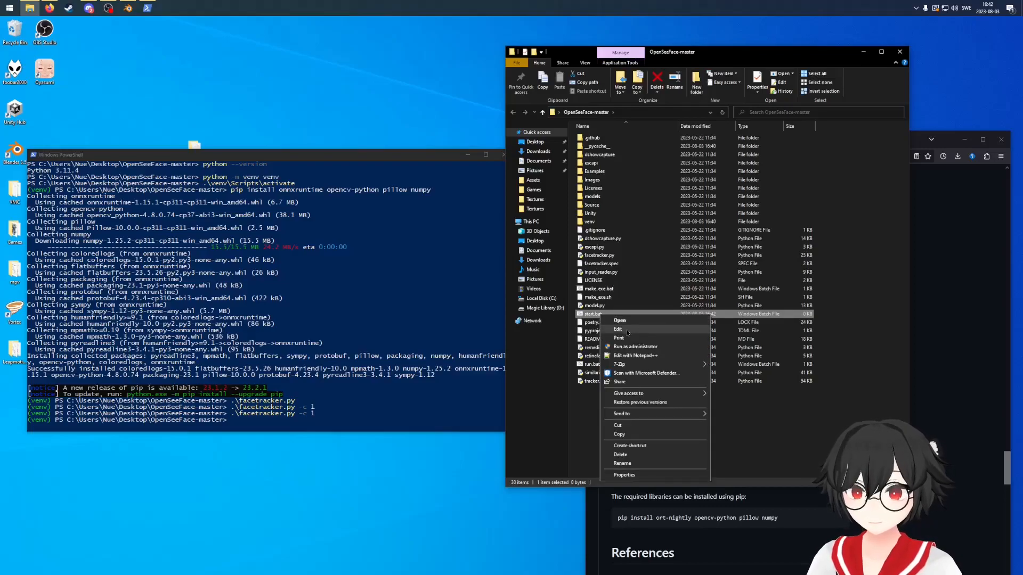
{"action": "left_click", "coordinate": [618, 329]}
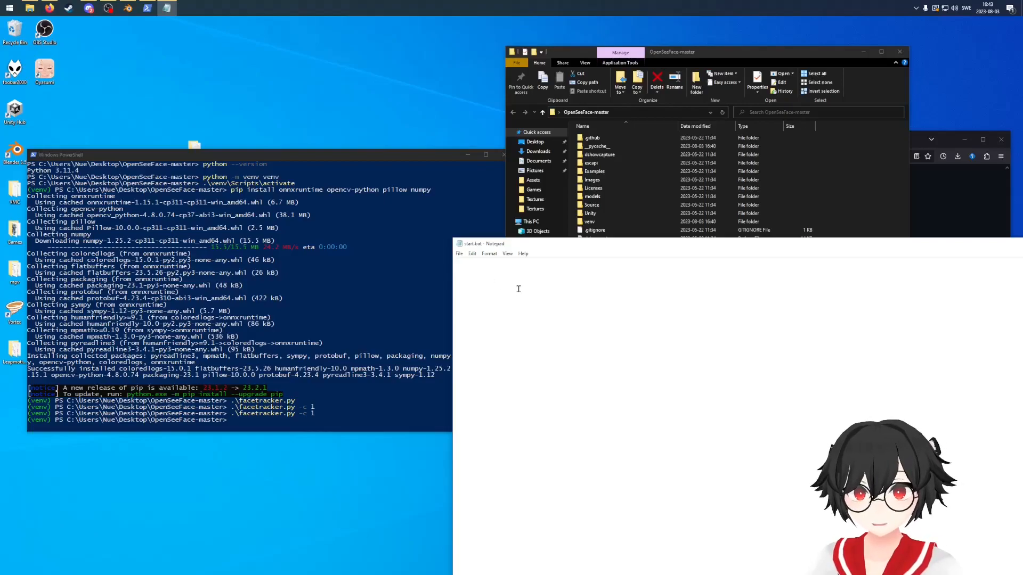
- Write 'call .\venv\Scripts\activate' and '.\facetracker.py -c 1' into start.bat and save
{"action": "type", "text": "call"}
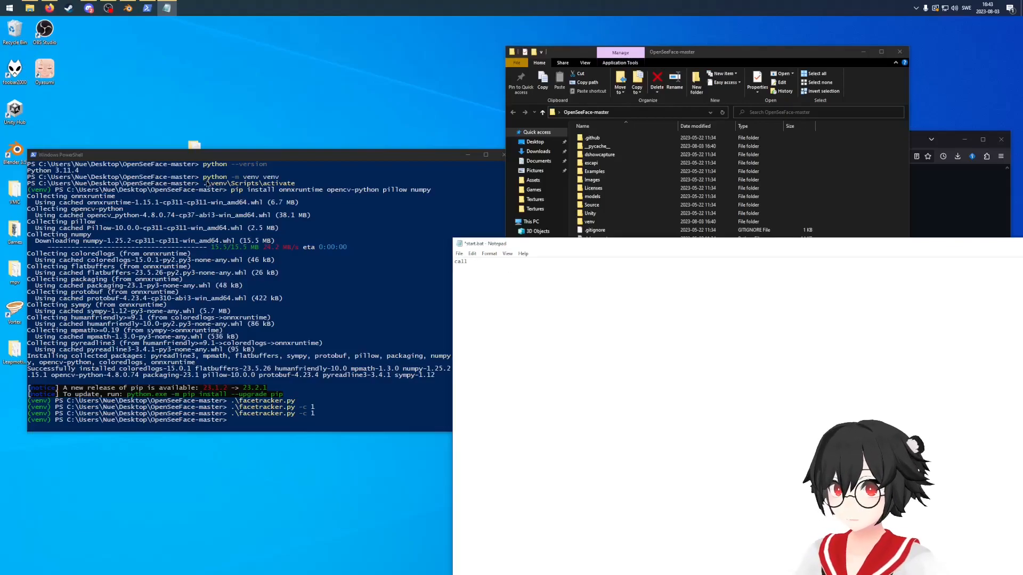
{"action": "left_click", "coordinate": [261, 293]}
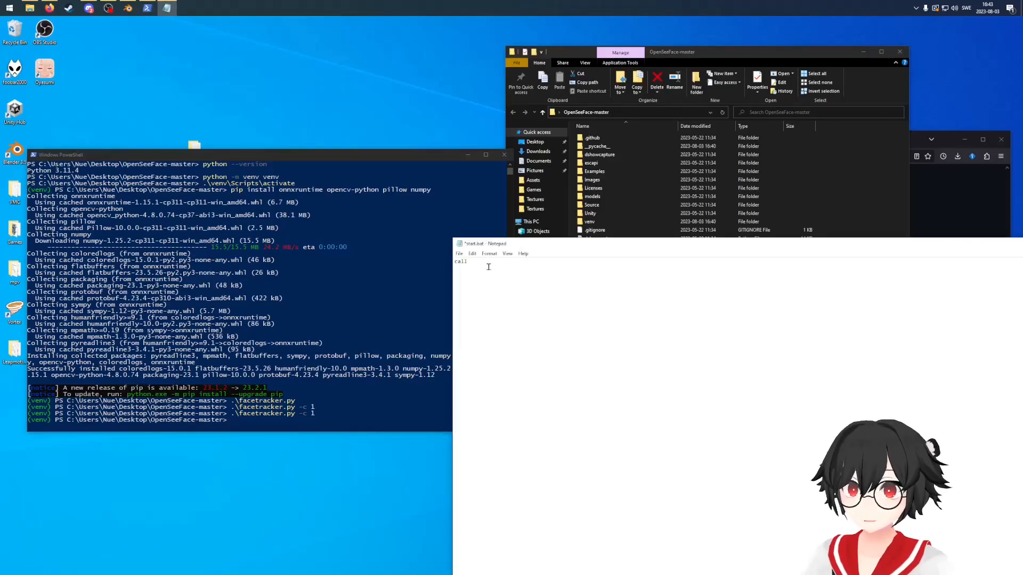
{"action": "type", "text": ".\\venv\\Scripts\\activate"}
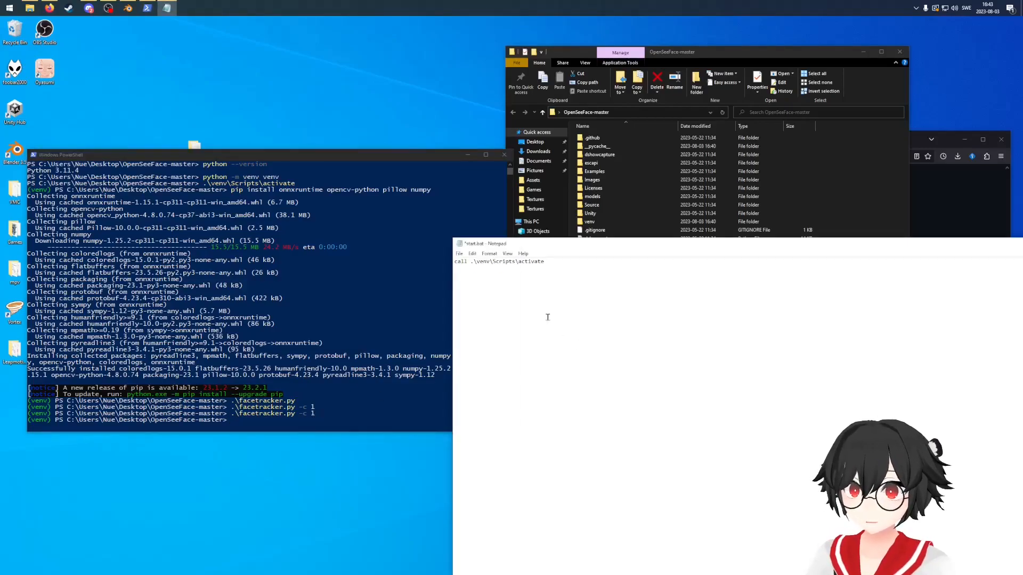
{"action": "type", "text": ".\\facetracker.py -c 1"}
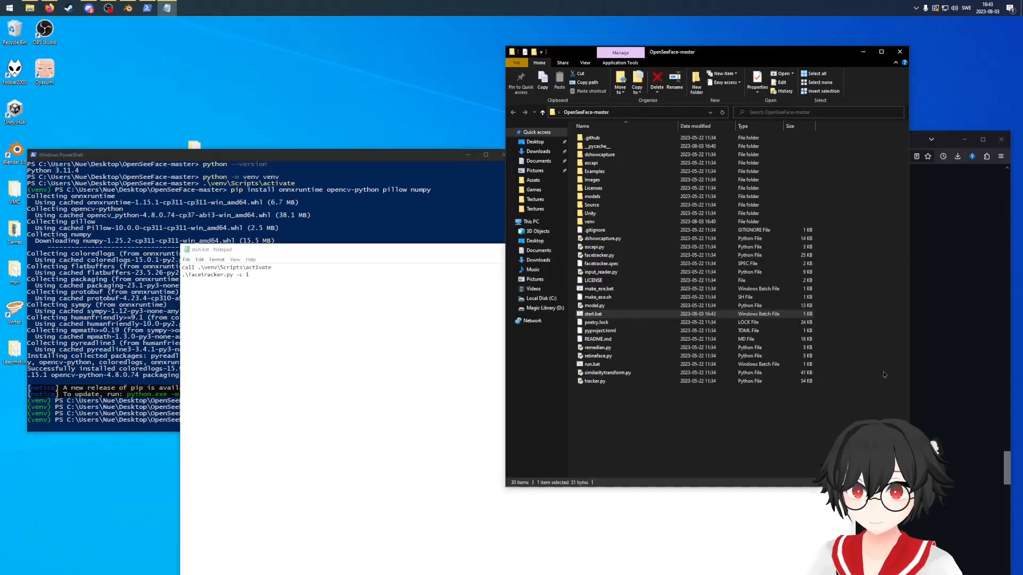
- Bring the OpenSeeFace-master folder forward and double-click start.bat to run it
{"action": "left_click", "coordinate": [596, 322]}
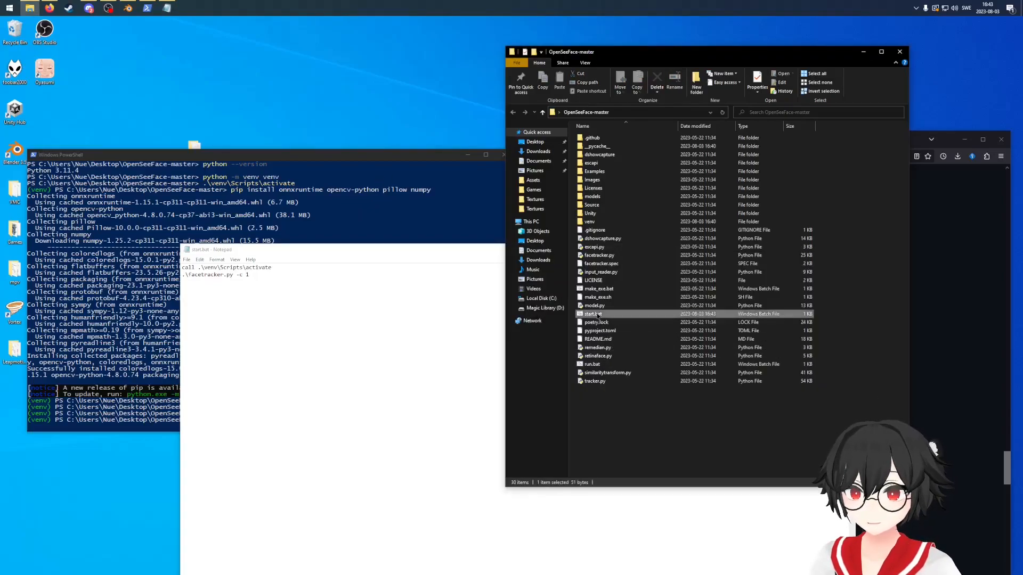
{"action": "double_click", "coordinate": [593, 313]}
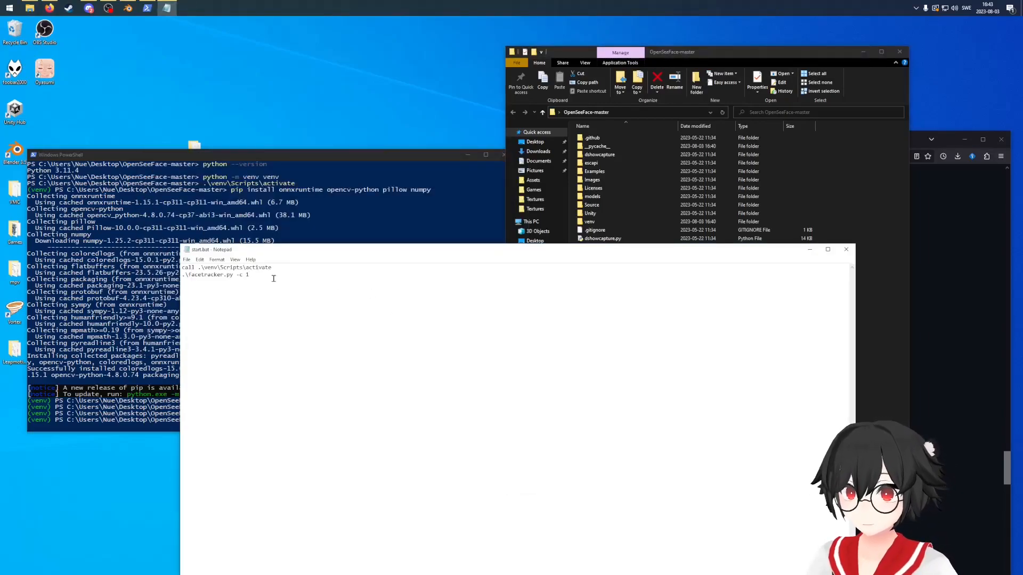
- Append '-s 1' to the facetracker.py line of start.bat
{"action": "type", "text": "-s"}
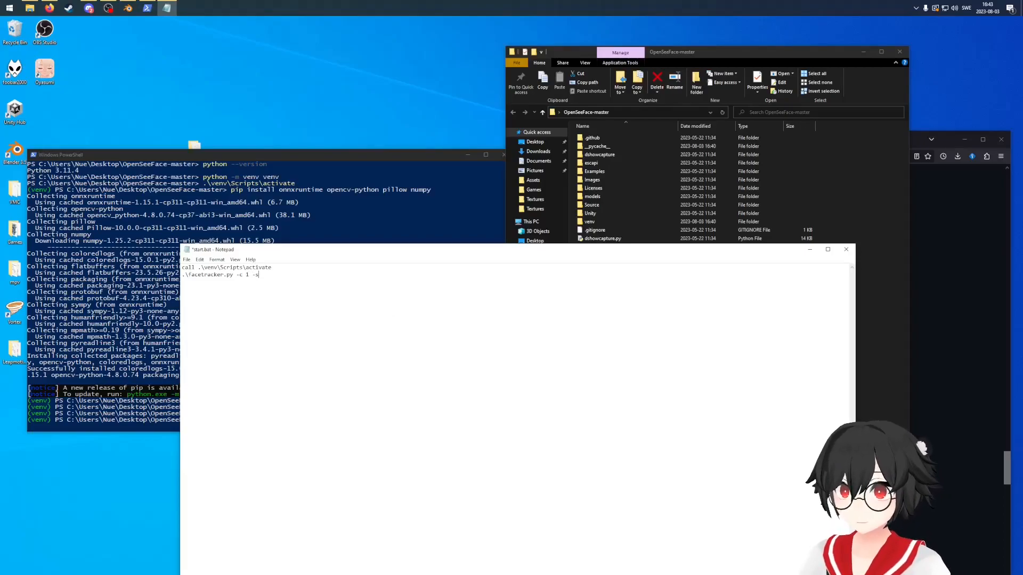
{"action": "type", "text": "1"}
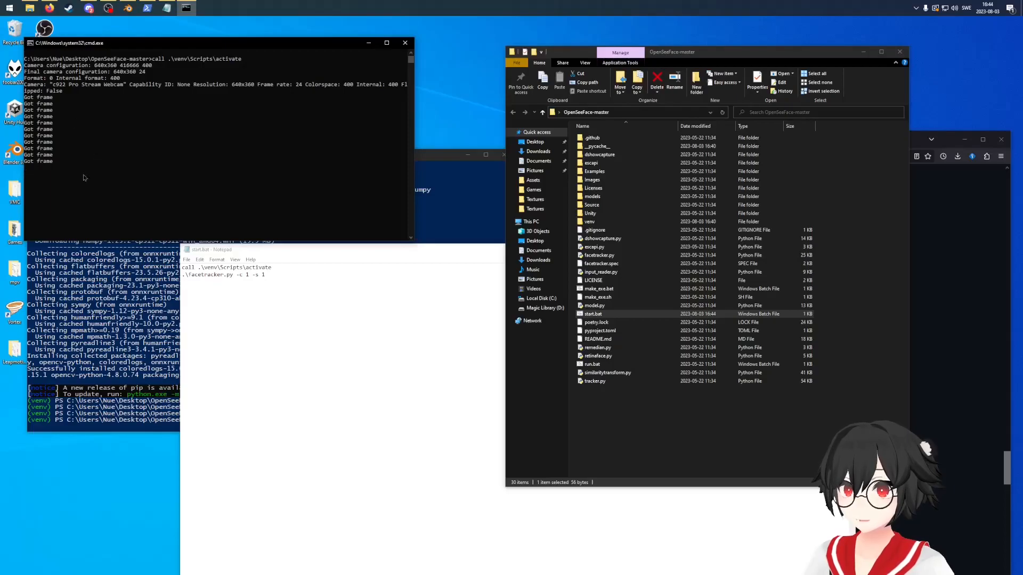
{"action": "mouse_move", "coordinate": [139, 184]}
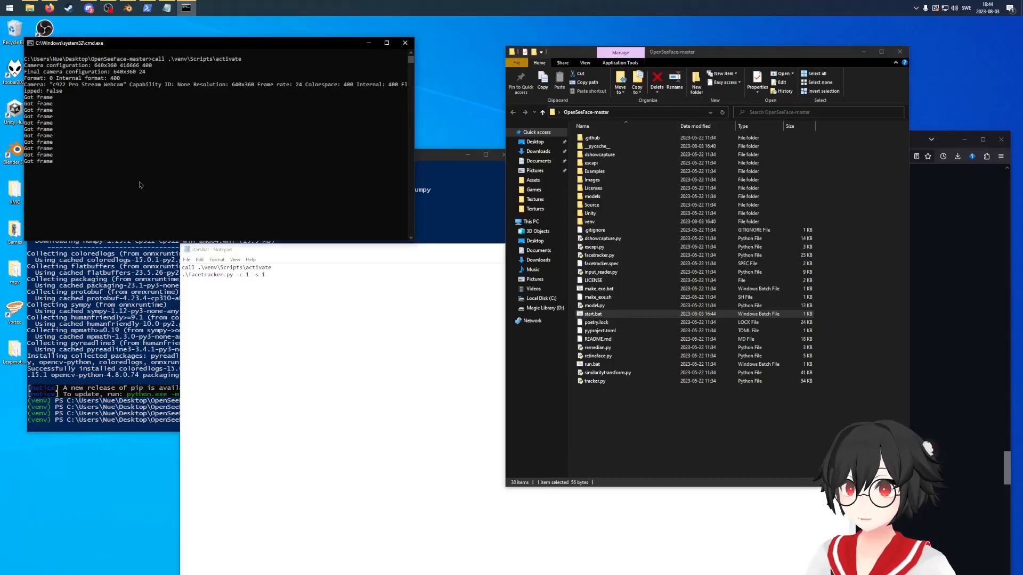